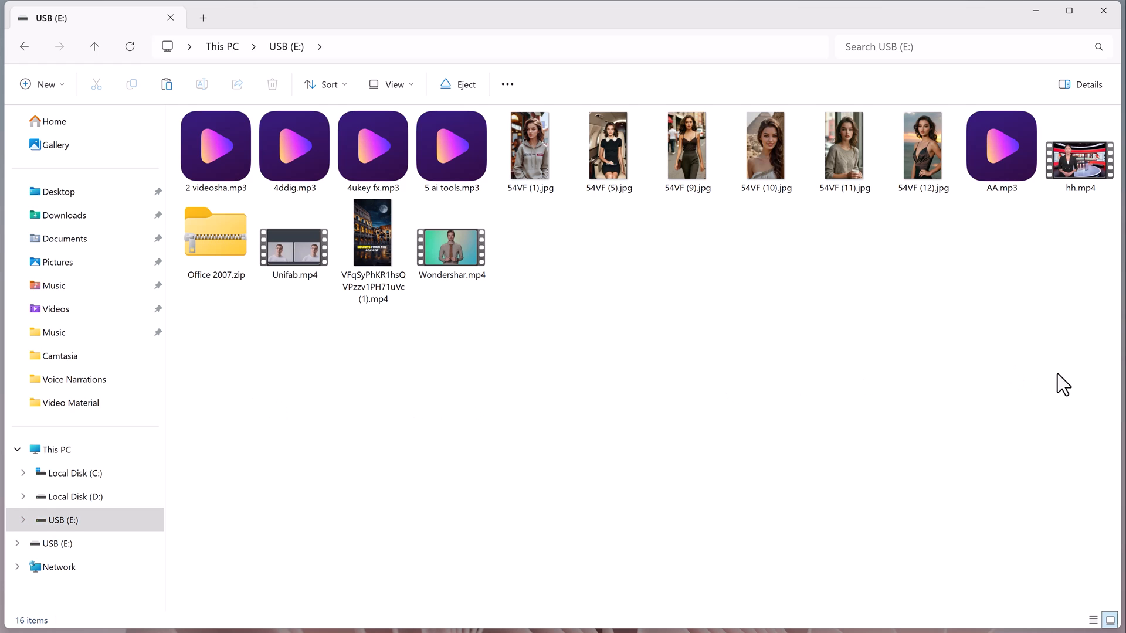
Select all 16 files on USB (E:) and permanently delete them
{"action": "key", "text": "ctrl+a"}
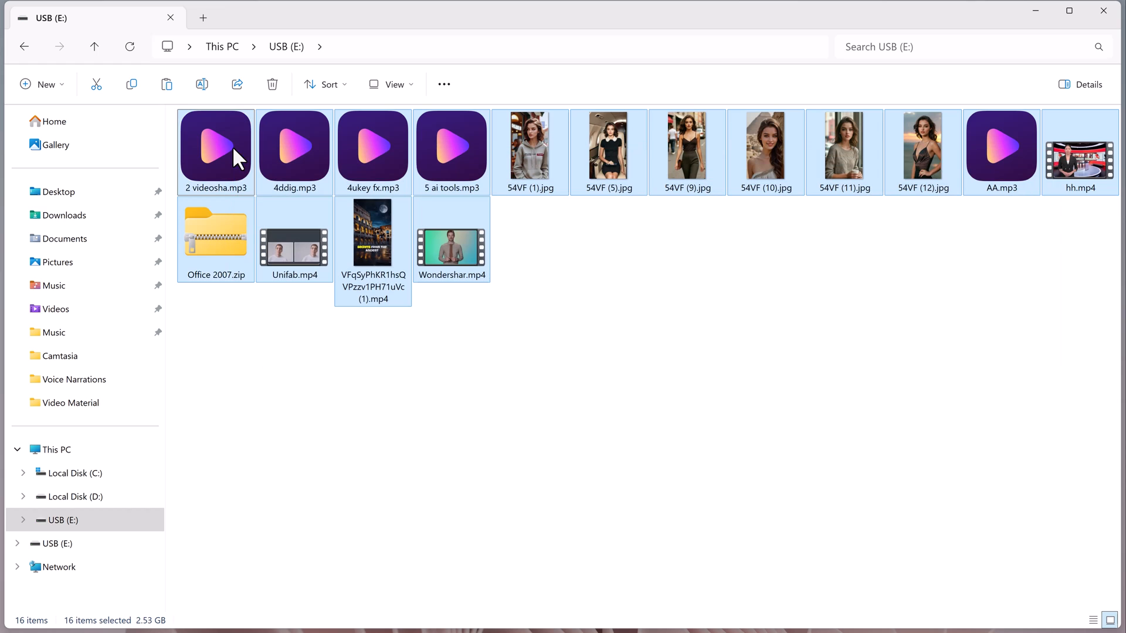
{"action": "right_click", "coordinate": [236, 151]}
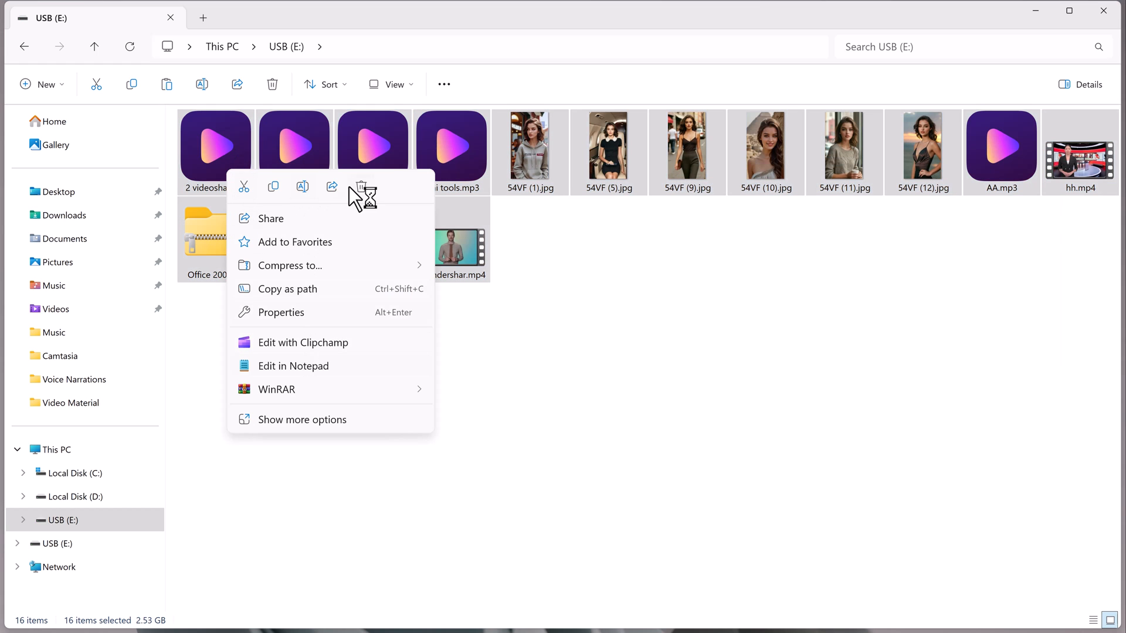
{"action": "left_click", "coordinate": [362, 186]}
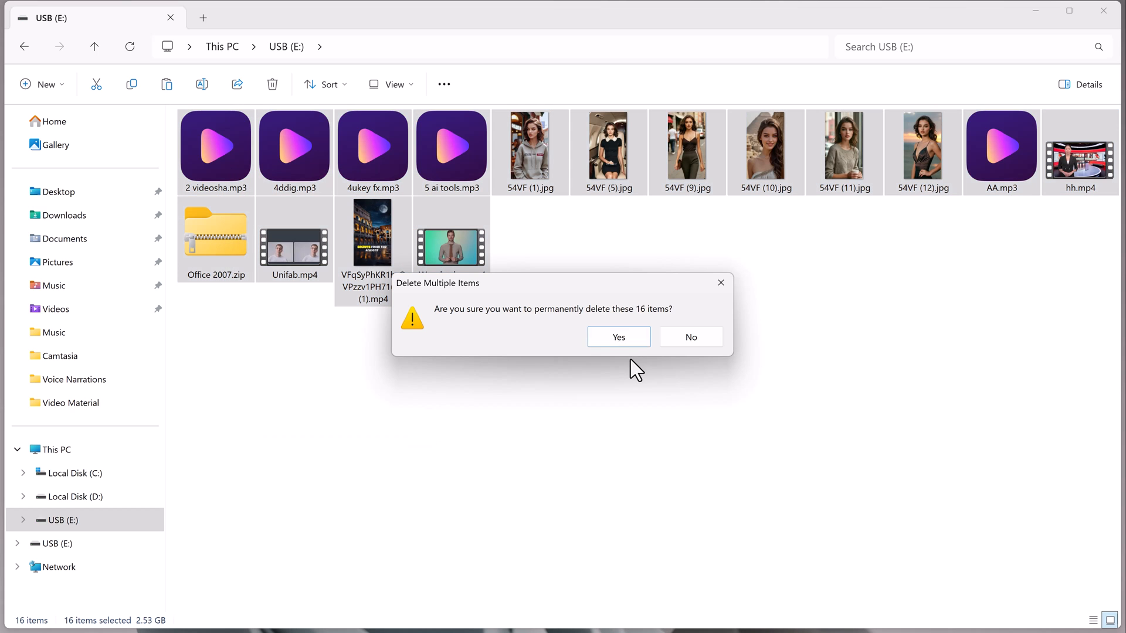
{"action": "mouse_move", "coordinate": [618, 337]}
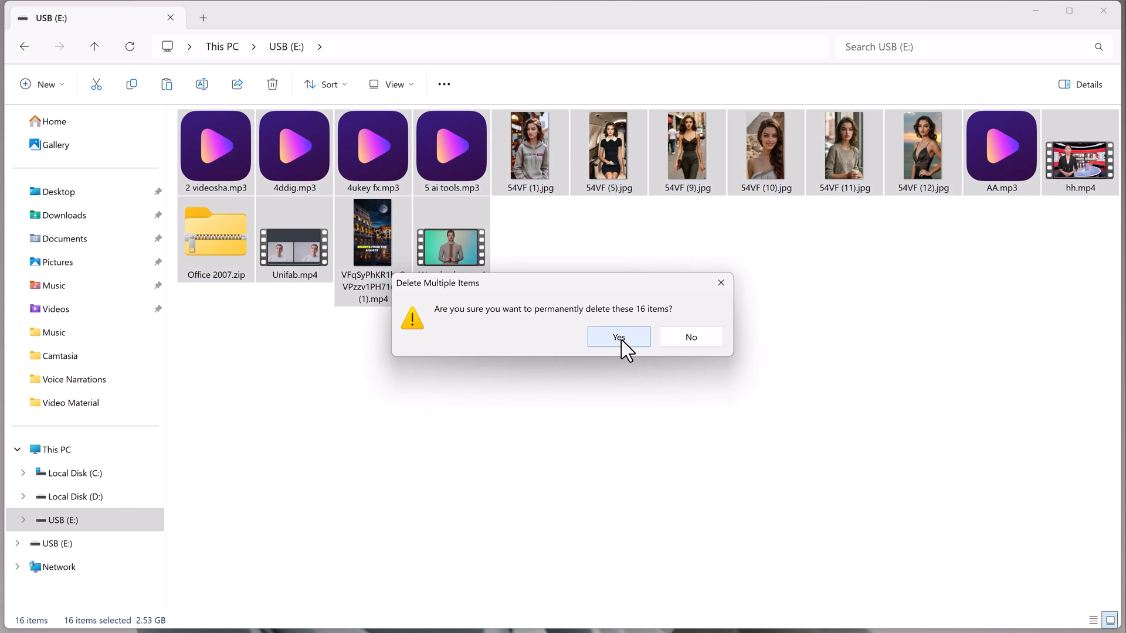
{"action": "left_click", "coordinate": [617, 337]}
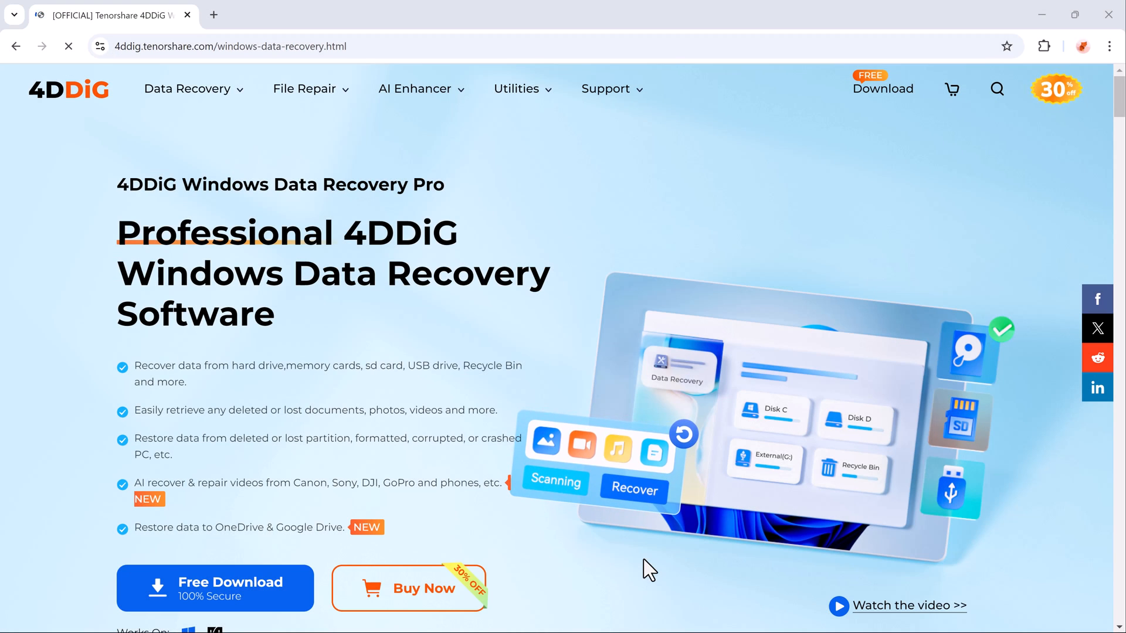
Scroll to the bottom banner and start the free 4DDiG Windows Data Recovery download
{"action": "scroll", "scroll_direction": "down", "scroll_amount": 3}
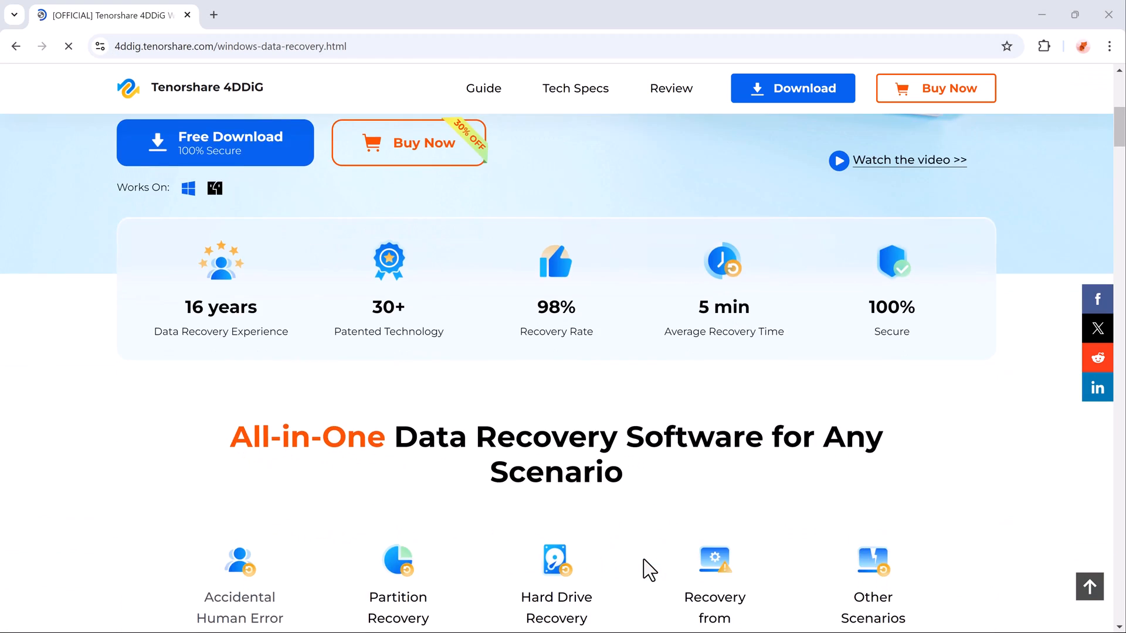
{"action": "scroll", "scroll_direction": "down", "scroll_amount": 3}
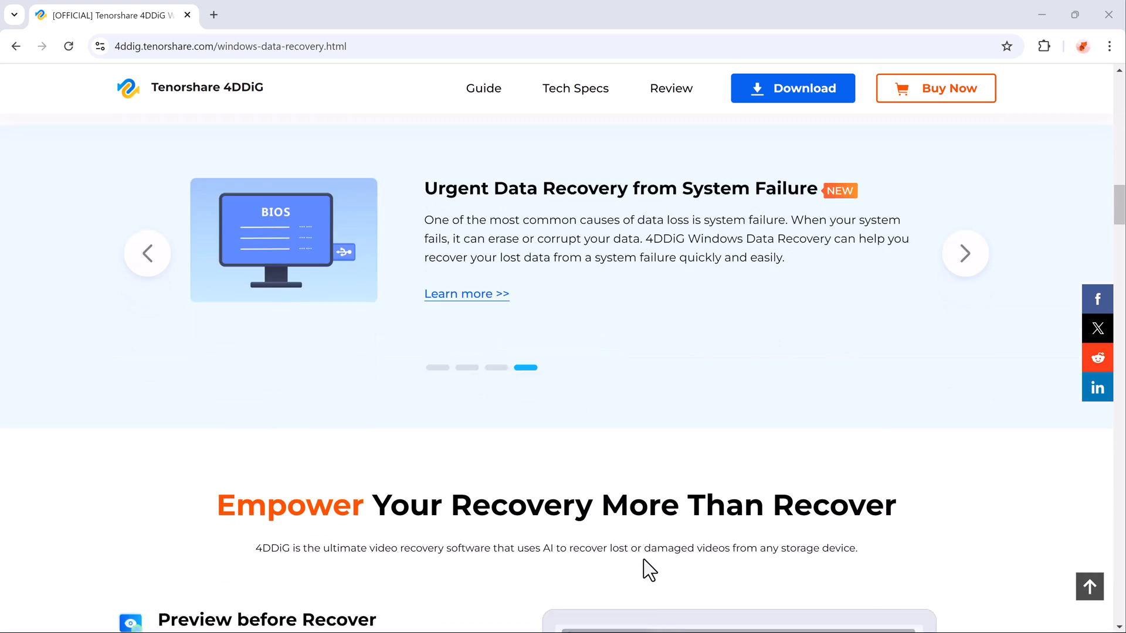
{"action": "scroll", "scroll_direction": "down", "scroll_amount": 3}
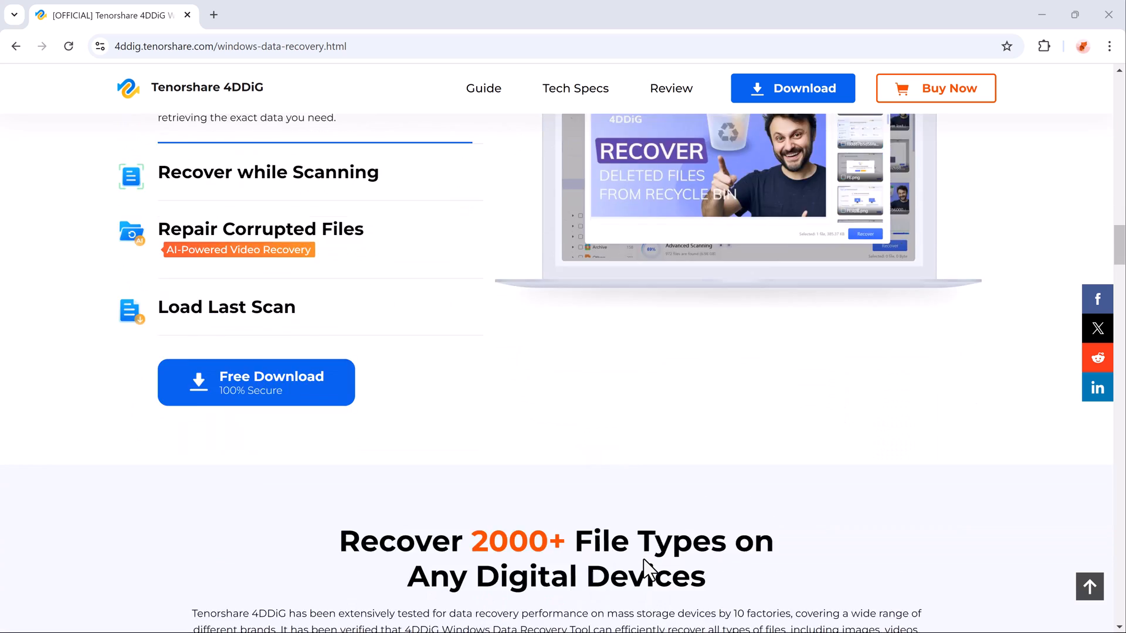
{"action": "scroll", "scroll_direction": "down", "scroll_amount": 3}
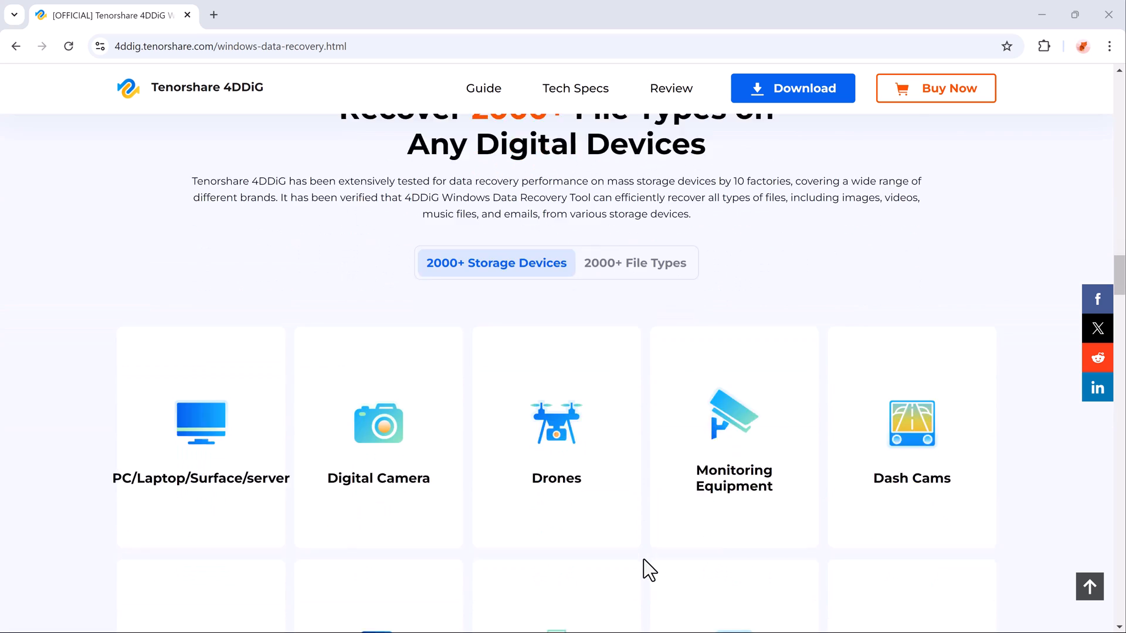
{"action": "scroll", "scroll_direction": "down", "scroll_amount": 3}
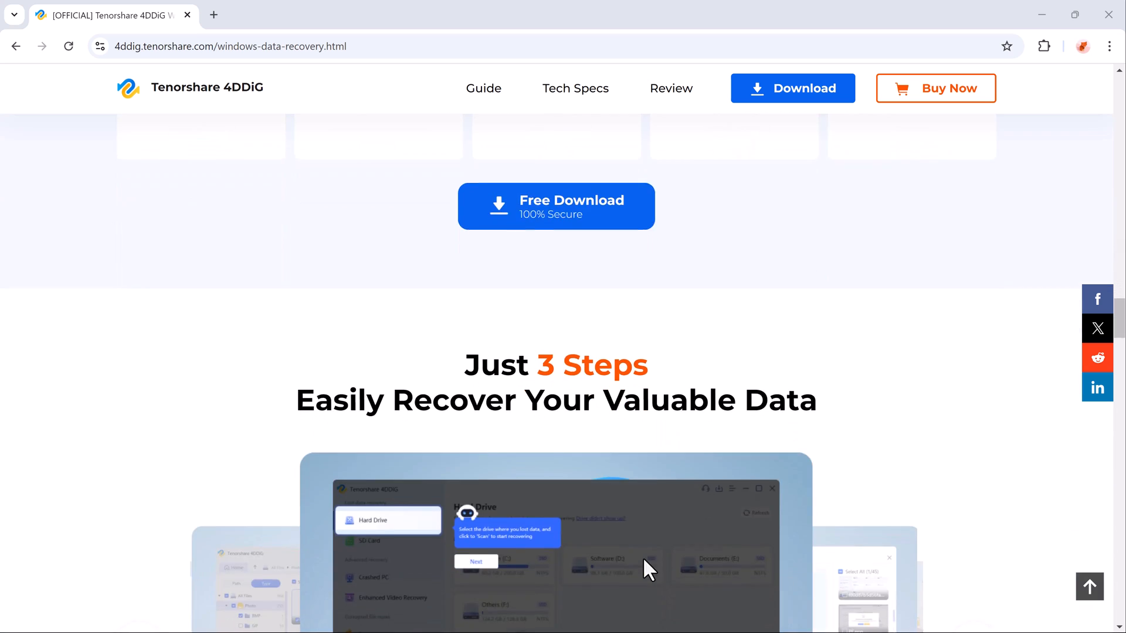
{"action": "scroll", "scroll_direction": "down", "scroll_amount": 3}
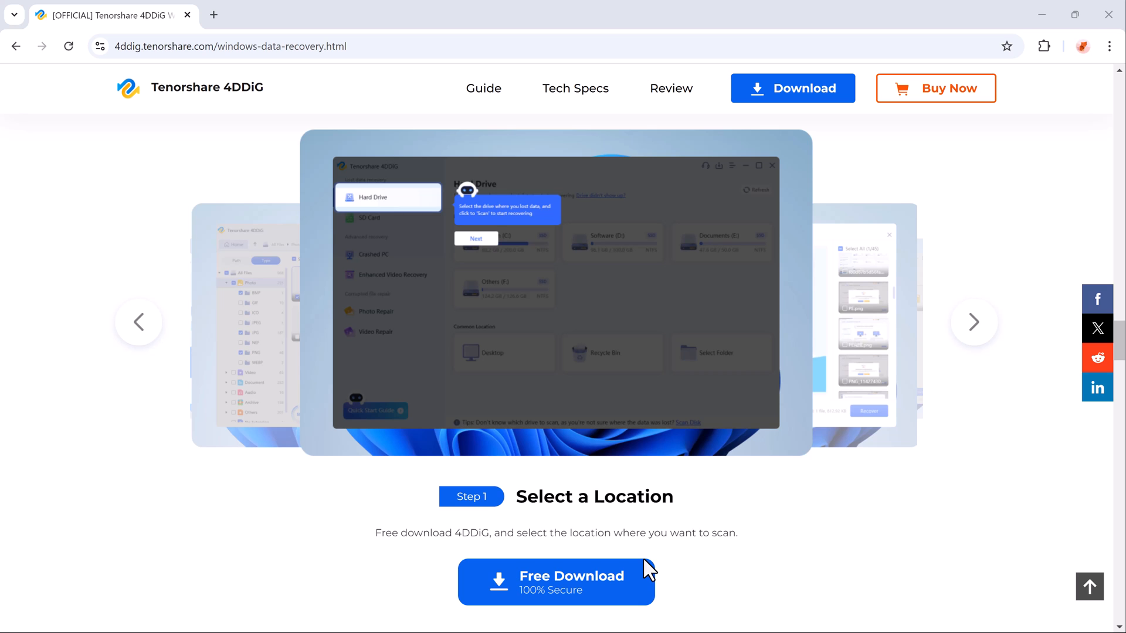
{"action": "scroll", "scroll_direction": "down", "scroll_amount": 3}
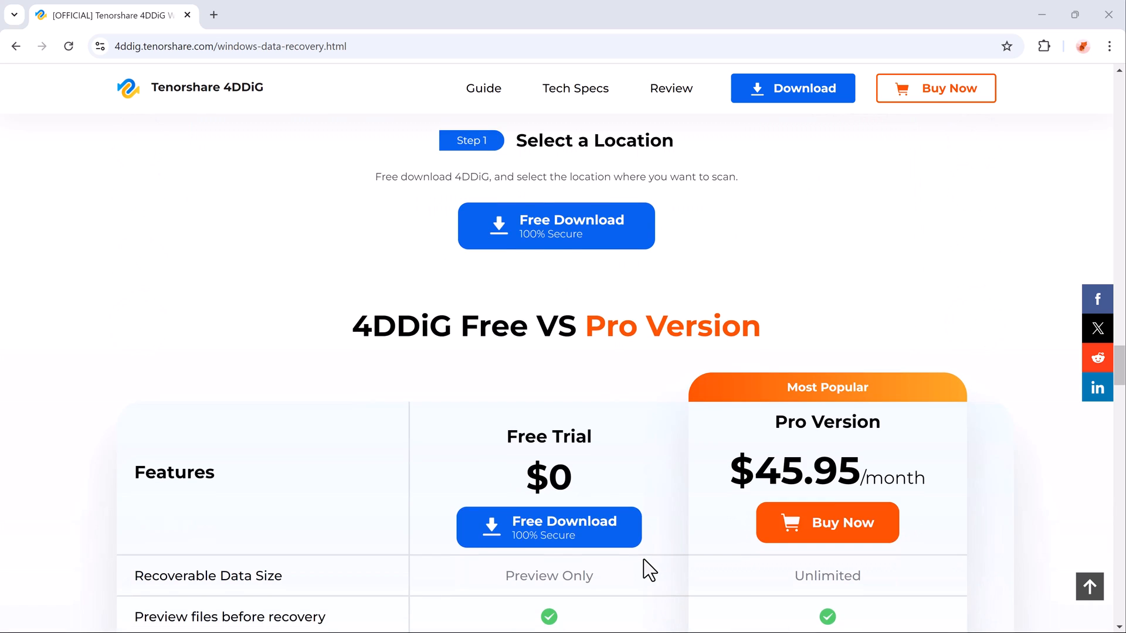
{"action": "scroll", "scroll_direction": "down", "scroll_amount": 3}
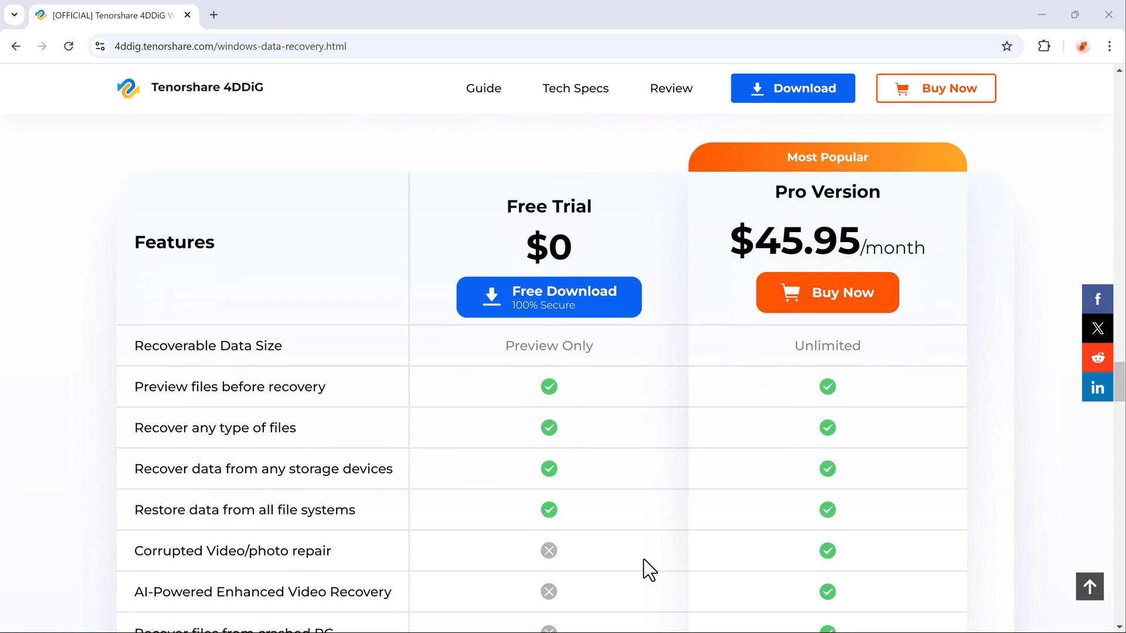
{"action": "scroll", "scroll_direction": "down", "scroll_amount": 3}
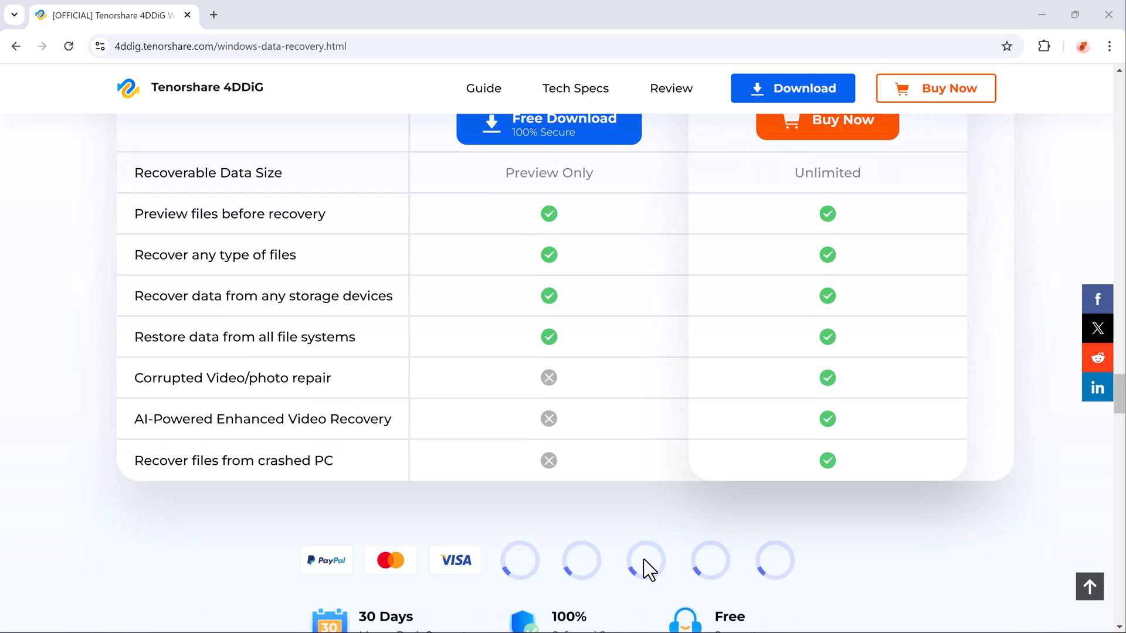
{"action": "scroll", "scroll_direction": "down", "scroll_amount": 3}
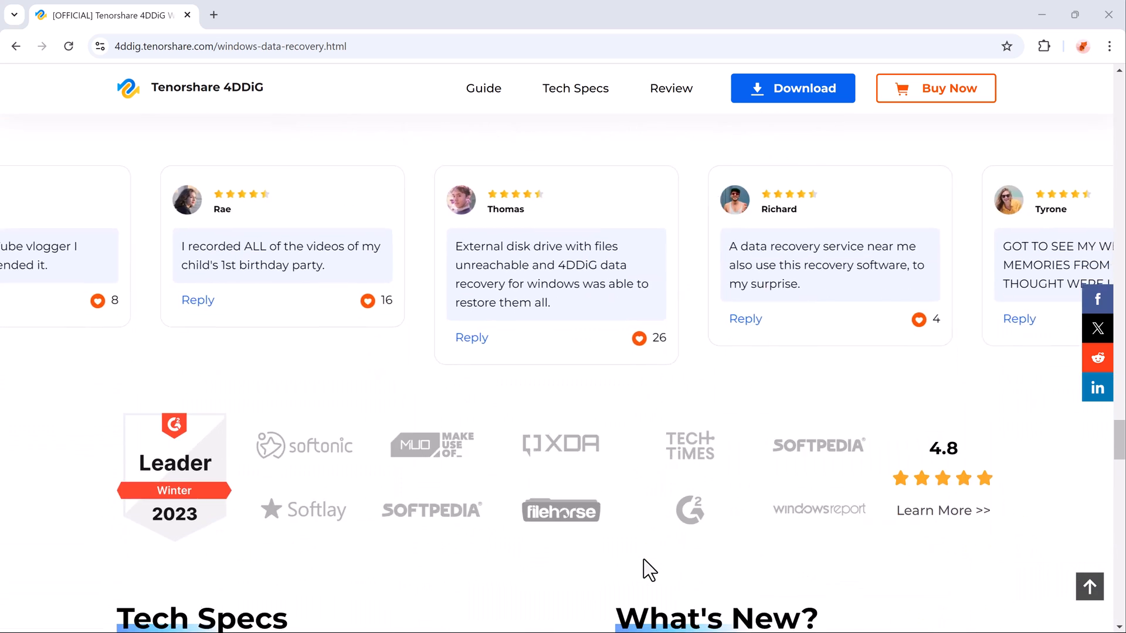
{"action": "scroll", "scroll_direction": "down", "scroll_amount": 3}
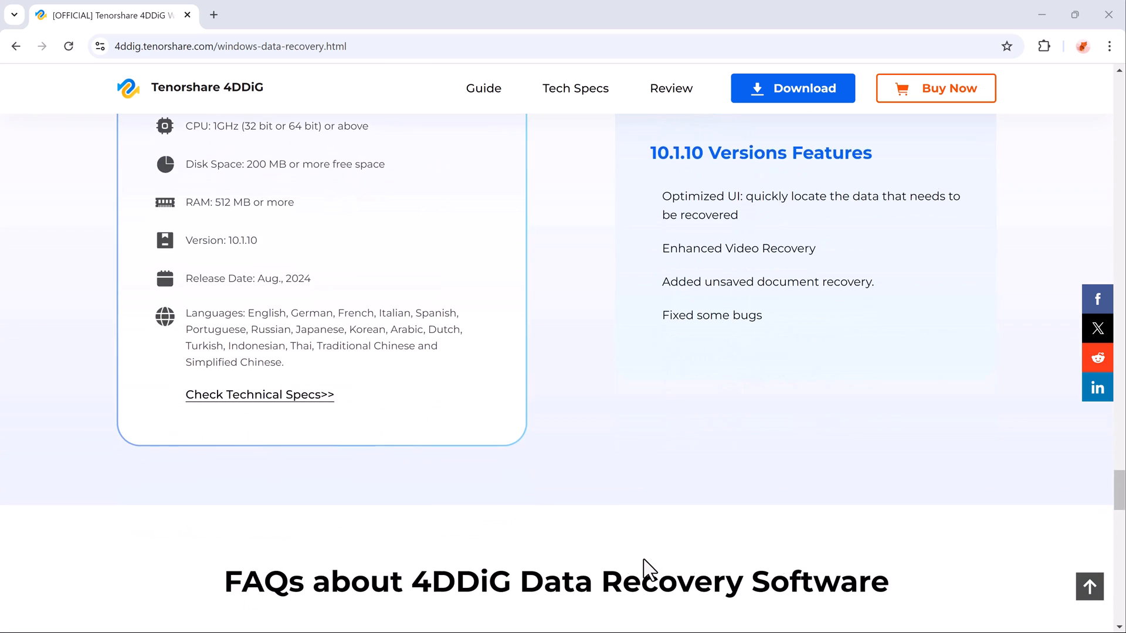
{"action": "scroll", "scroll_direction": "down", "scroll_amount": 3}
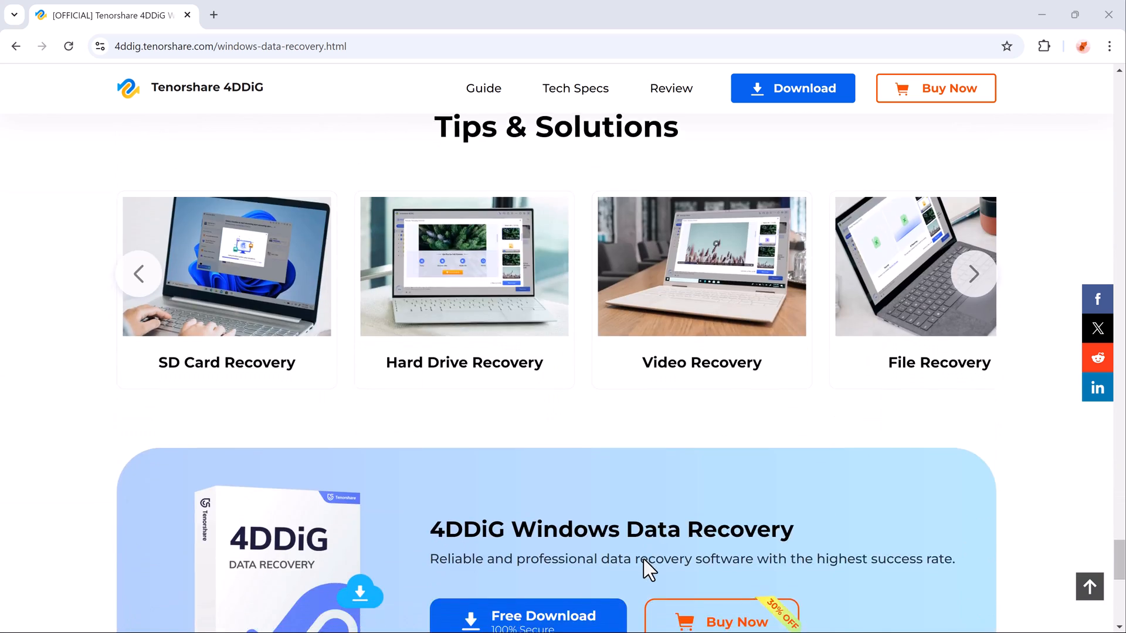
{"action": "scroll", "scroll_direction": "down", "scroll_amount": 3}
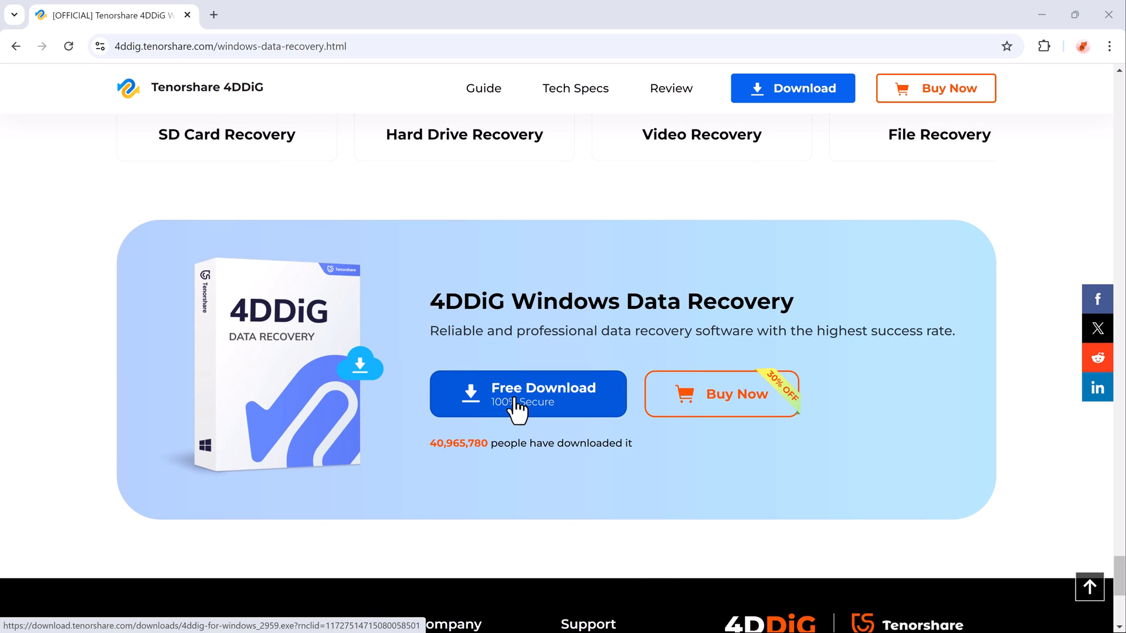
{"action": "left_click", "coordinate": [528, 394]}
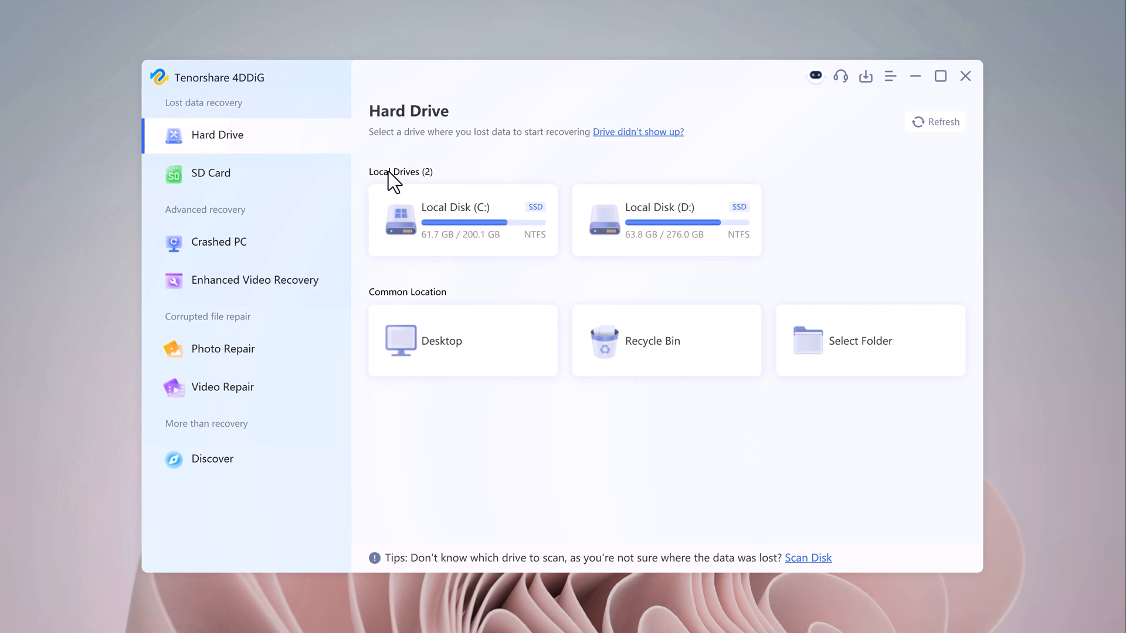
{"action": "mouse_move", "coordinate": [442, 176]}
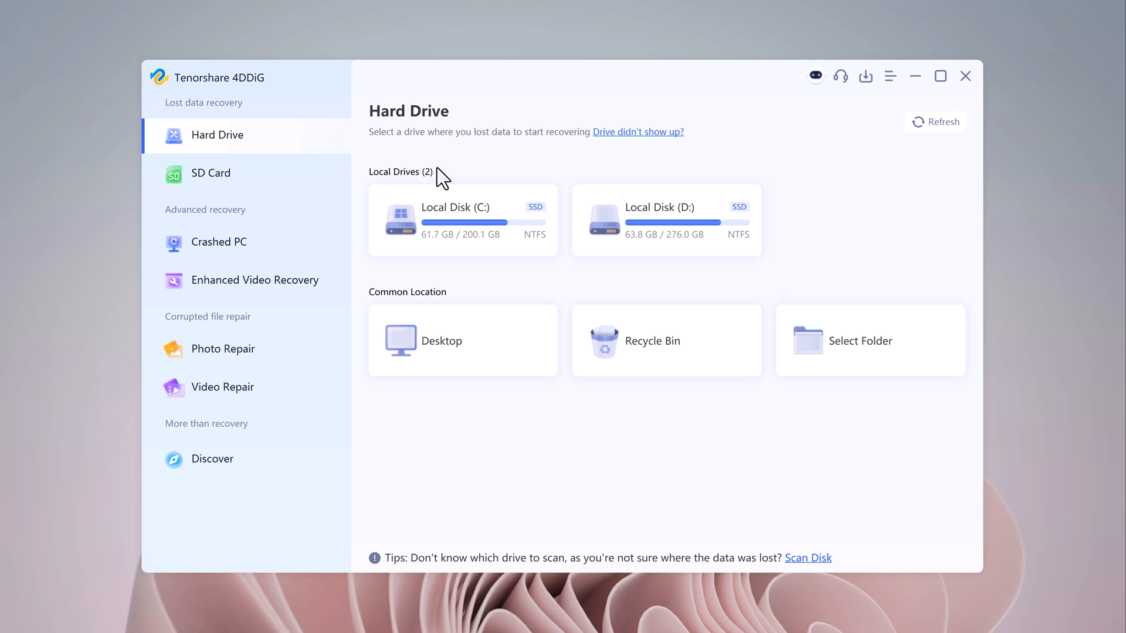
{"action": "mouse_move", "coordinate": [463, 220]}
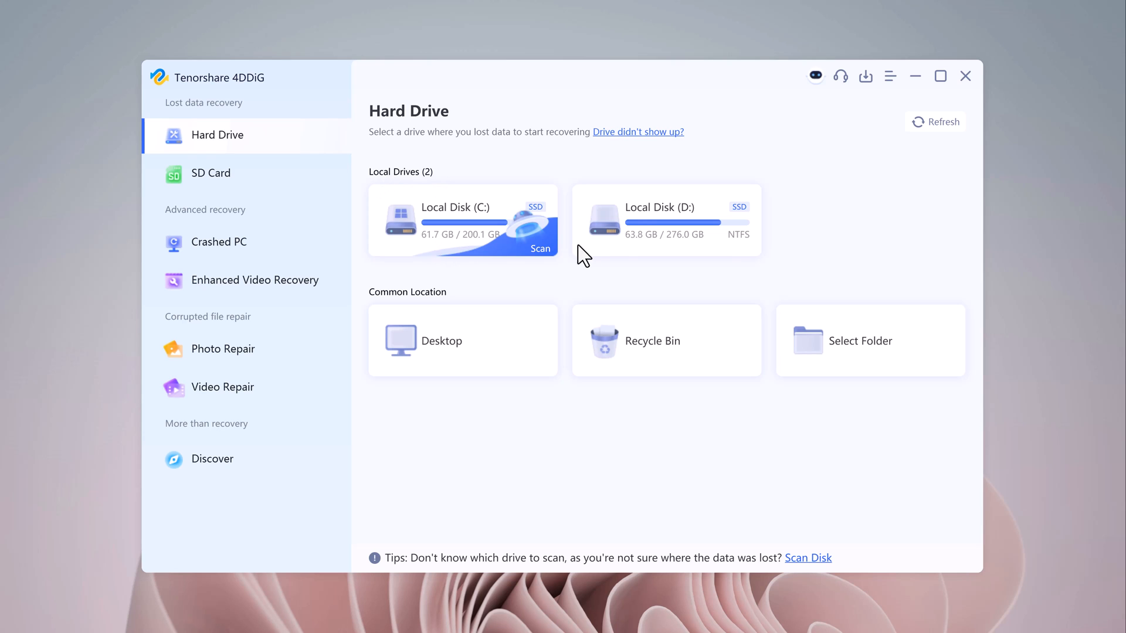
{"action": "mouse_move", "coordinate": [400, 395]}
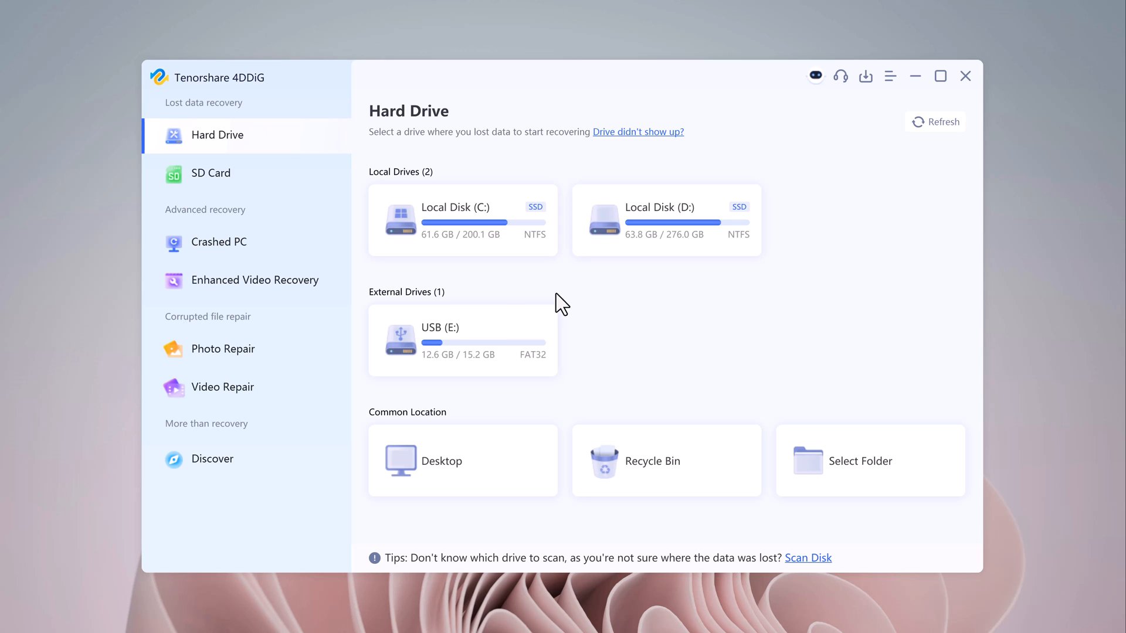
{"action": "mouse_move", "coordinate": [580, 359]}
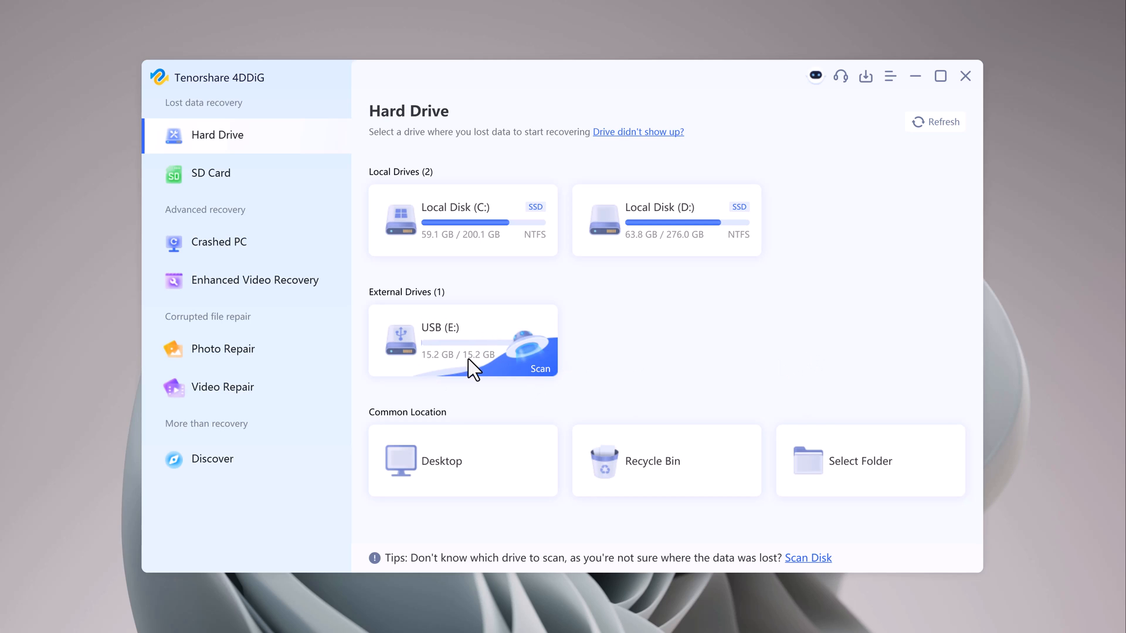
Start scanning USB (E:) from the External Drives list
{"action": "left_click", "coordinate": [540, 368]}
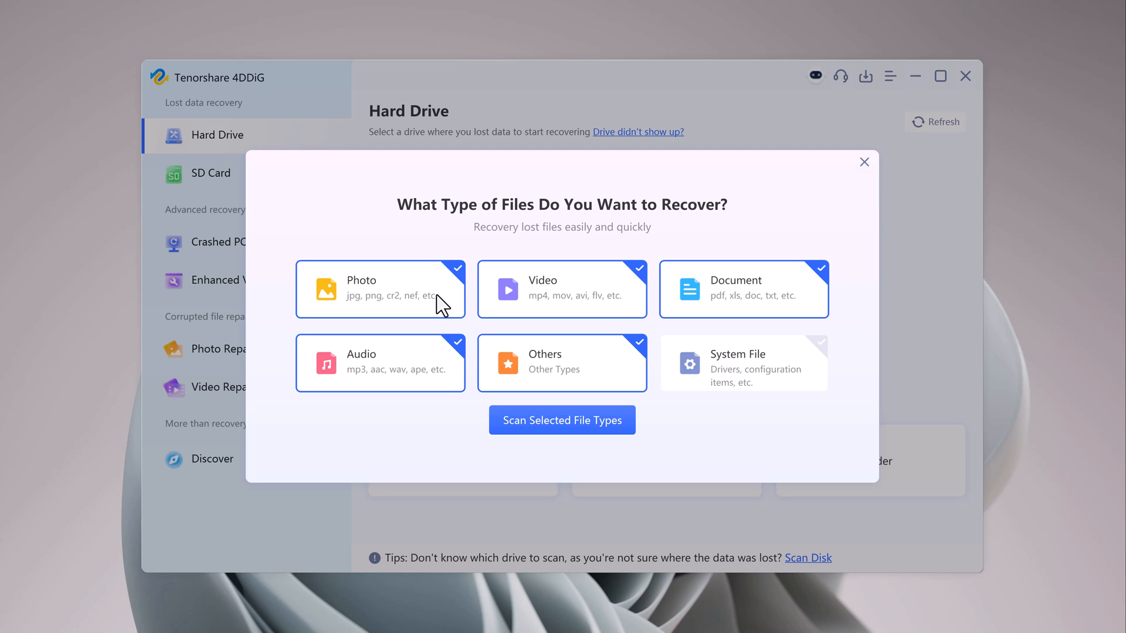
Scan only for Photo, Video, Document and Audio file types
{"action": "left_click", "coordinate": [380, 289]}
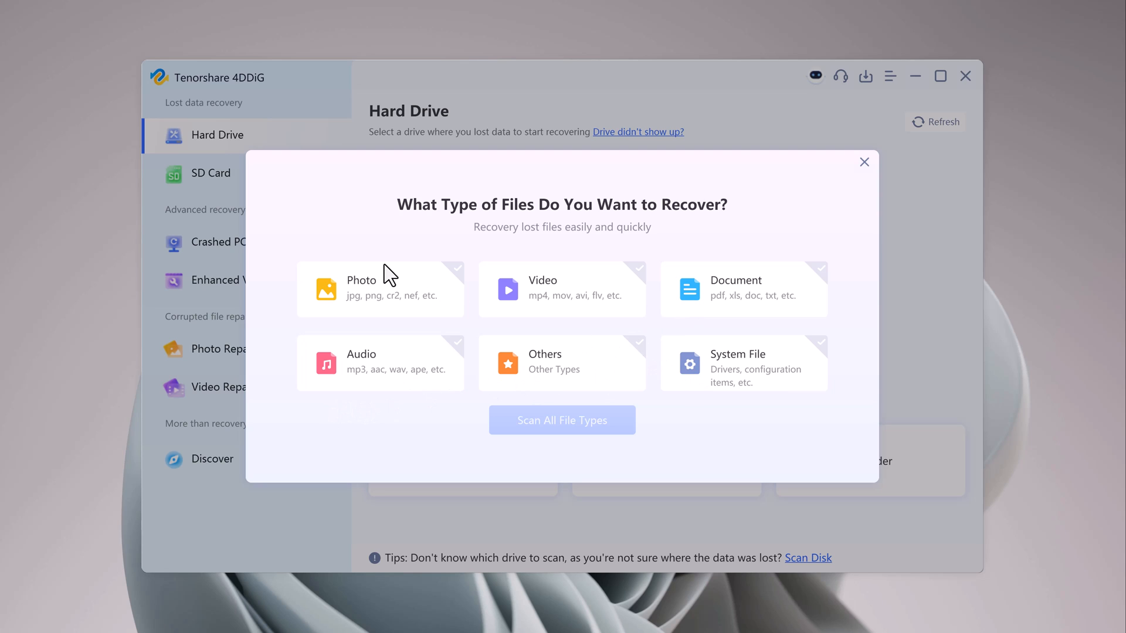
{"action": "left_click", "coordinate": [562, 289]}
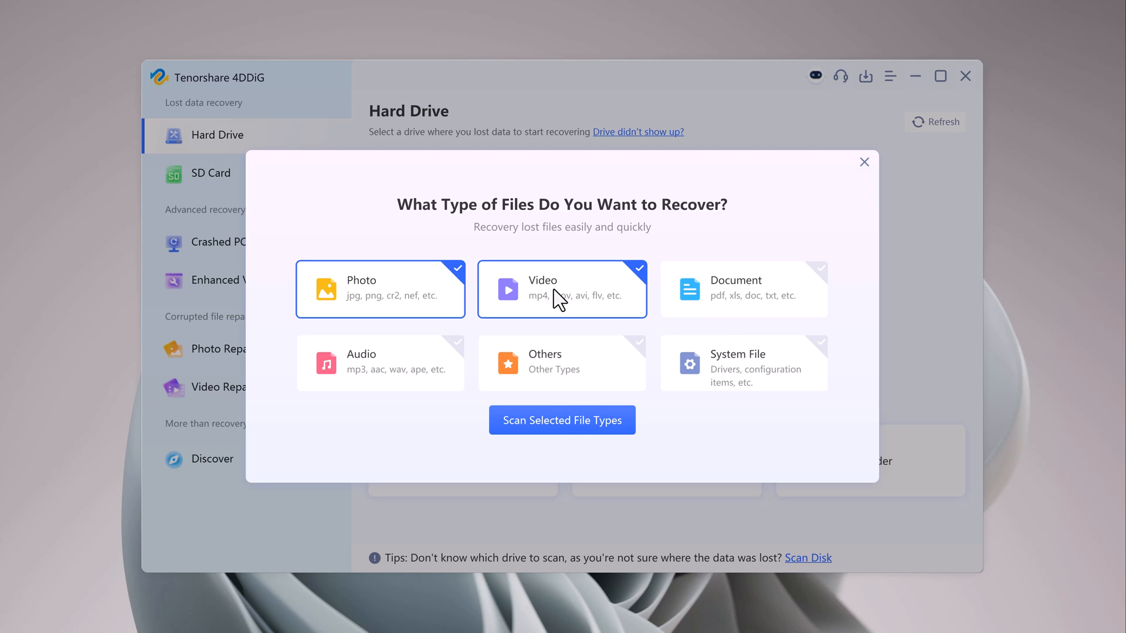
{"action": "left_click", "coordinate": [743, 289]}
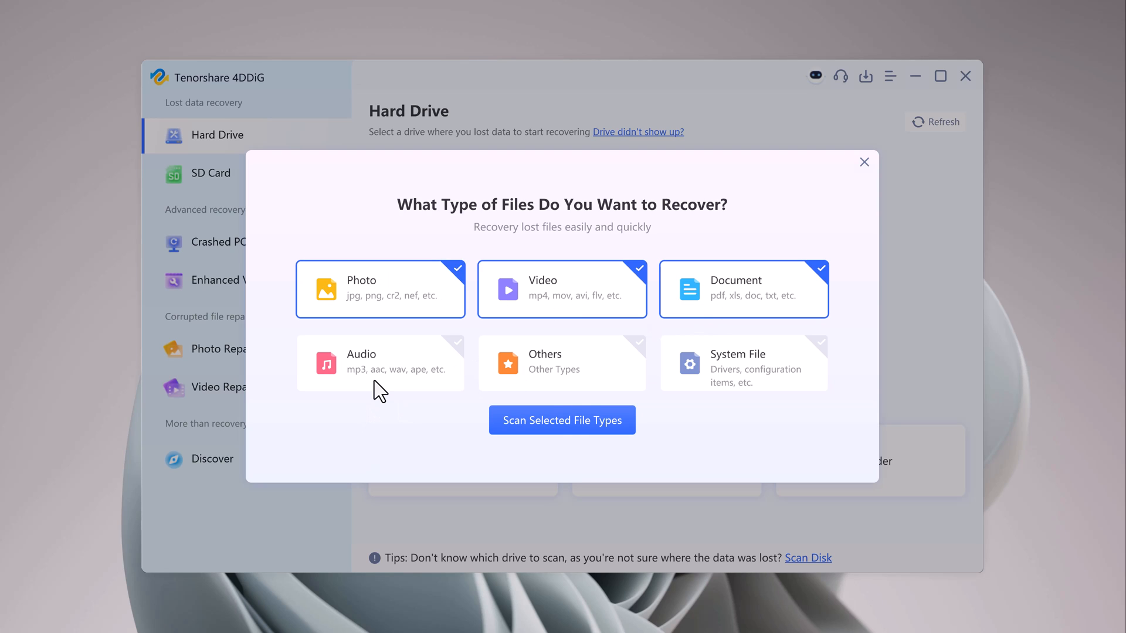
{"action": "left_click", "coordinate": [380, 362]}
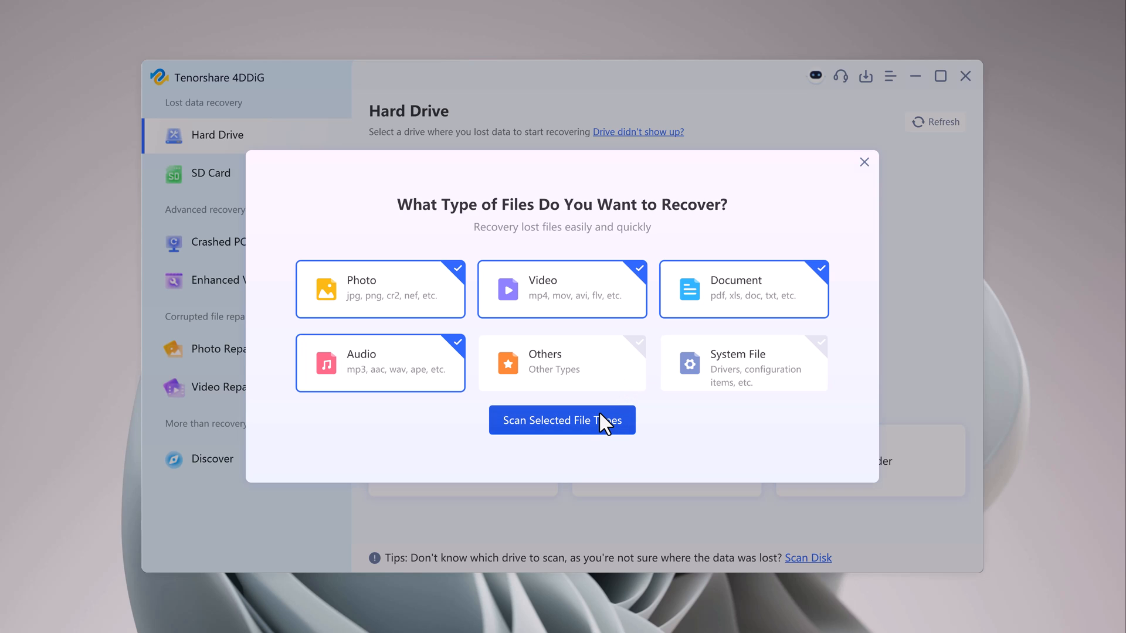
{"action": "left_click", "coordinate": [562, 420]}
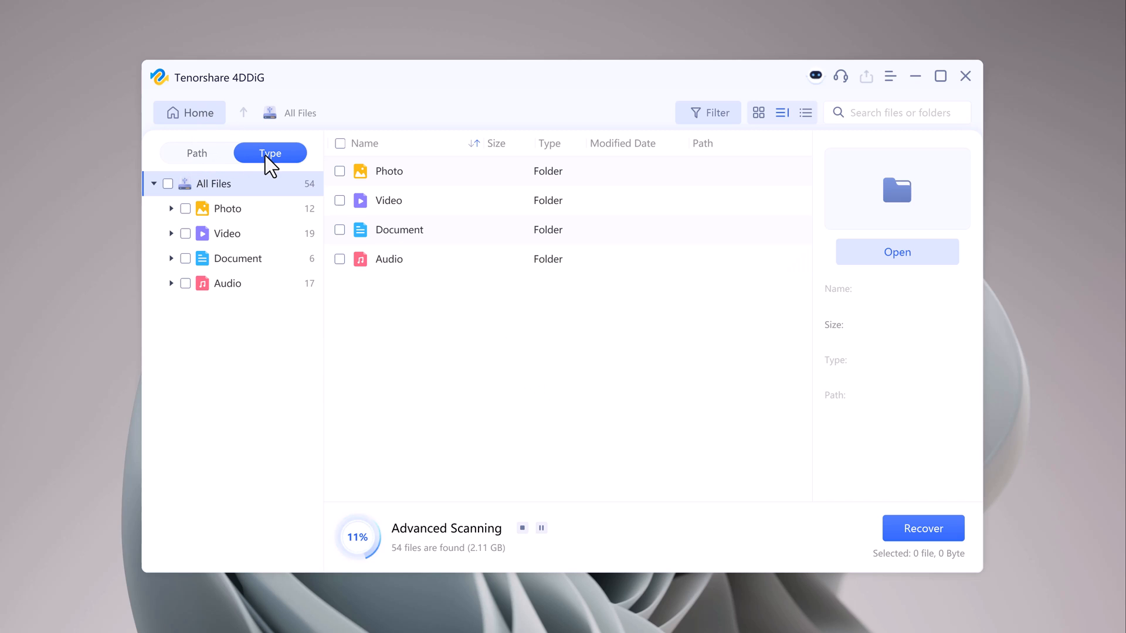
View results by Path and Type, then stop the scan and dismiss the notice
{"action": "left_click", "coordinate": [196, 153]}
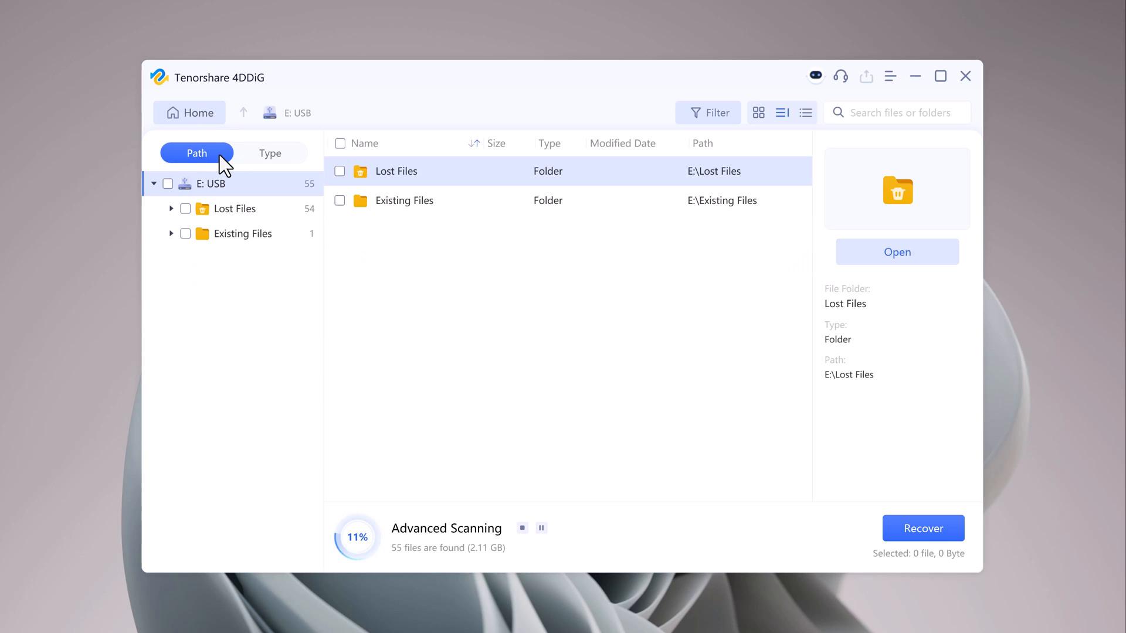
{"action": "mouse_move", "coordinate": [271, 153]}
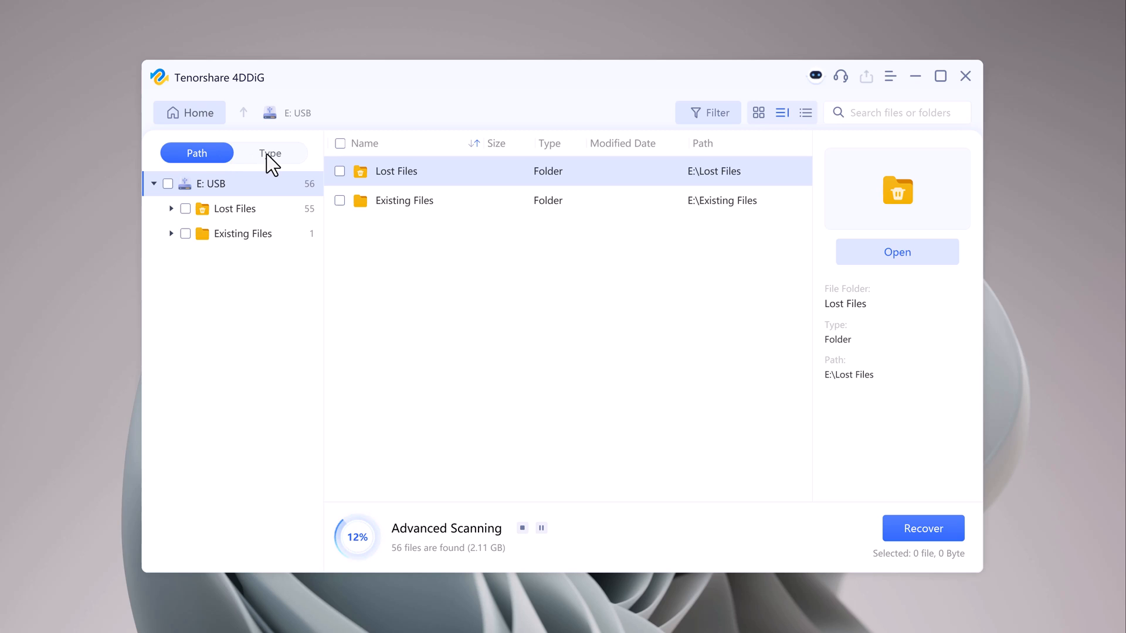
{"action": "left_click", "coordinate": [270, 153]}
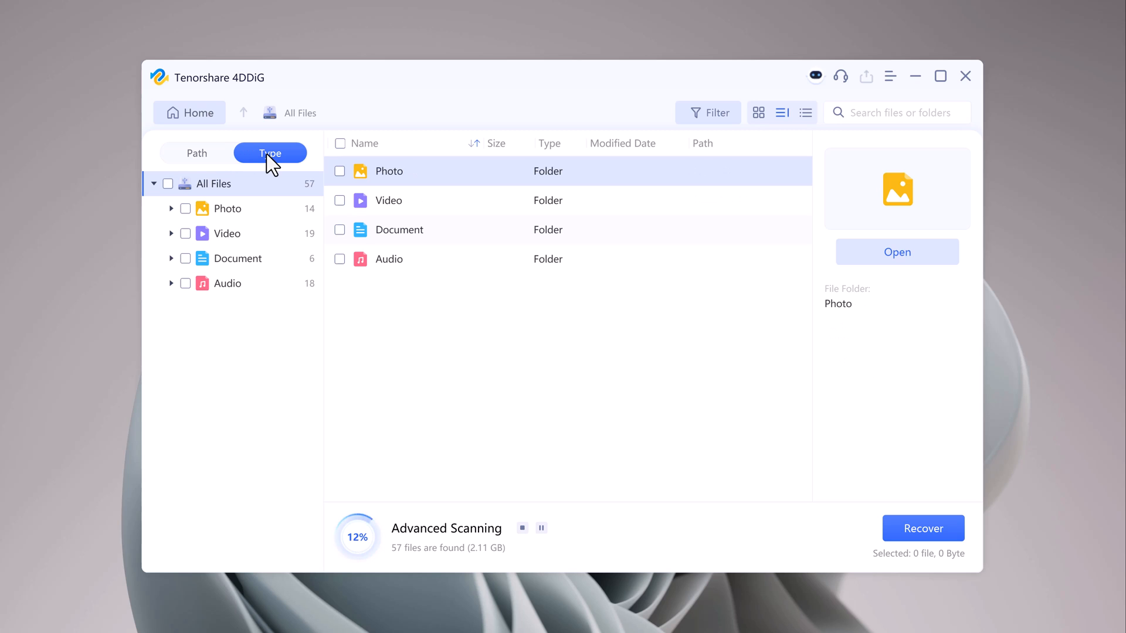
{"action": "mouse_move", "coordinate": [237, 43]}
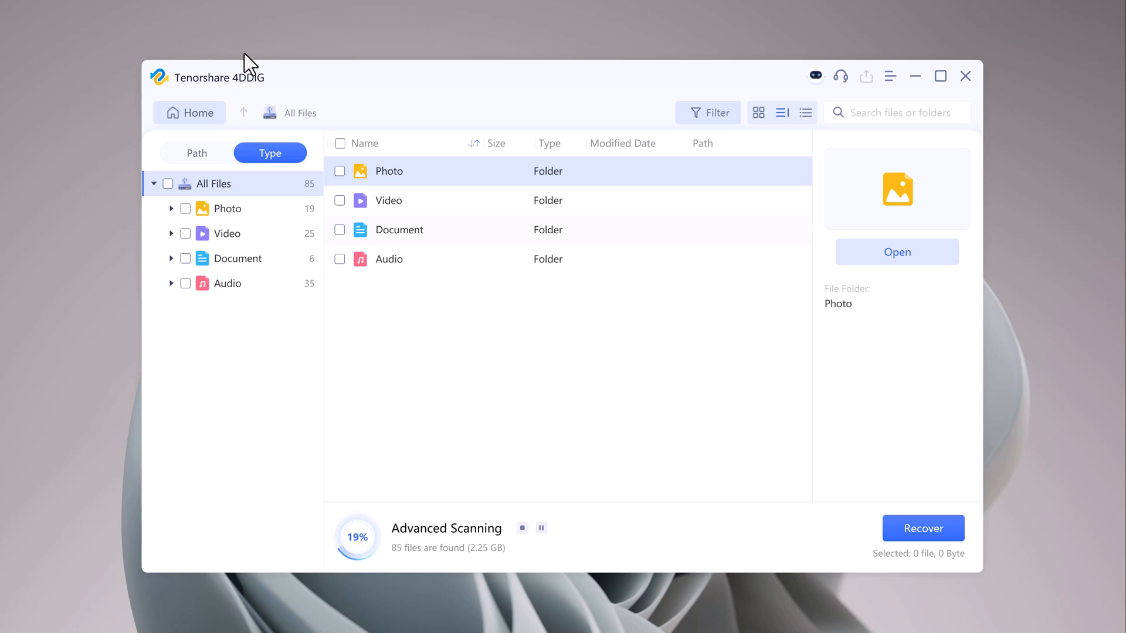
{"action": "mouse_move", "coordinate": [251, 32]}
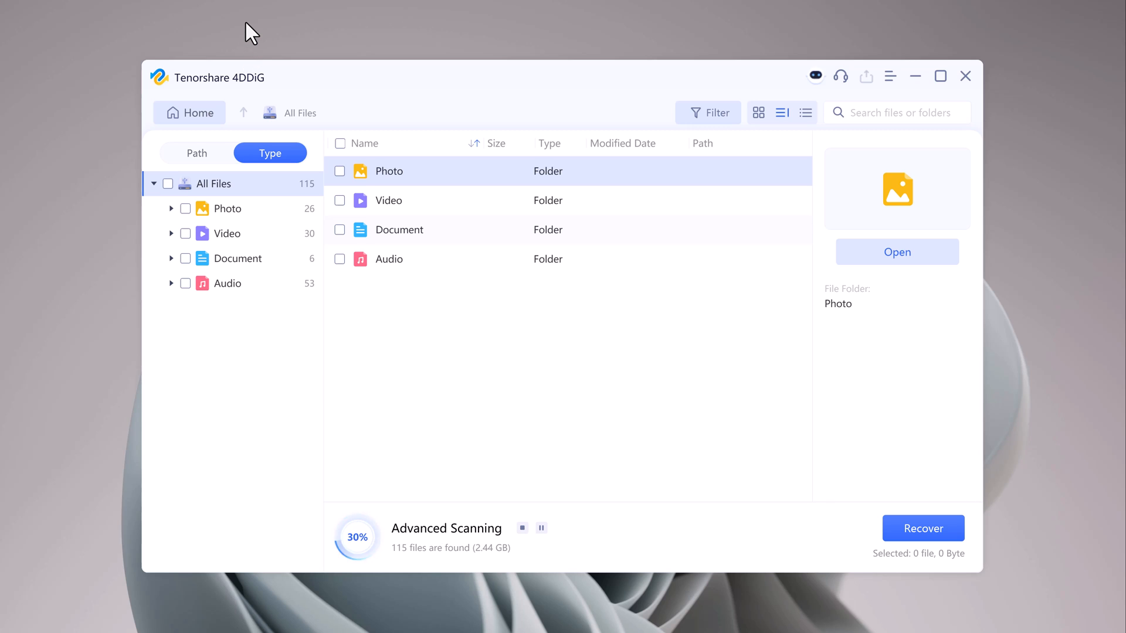
{"action": "mouse_move", "coordinate": [259, 56]}
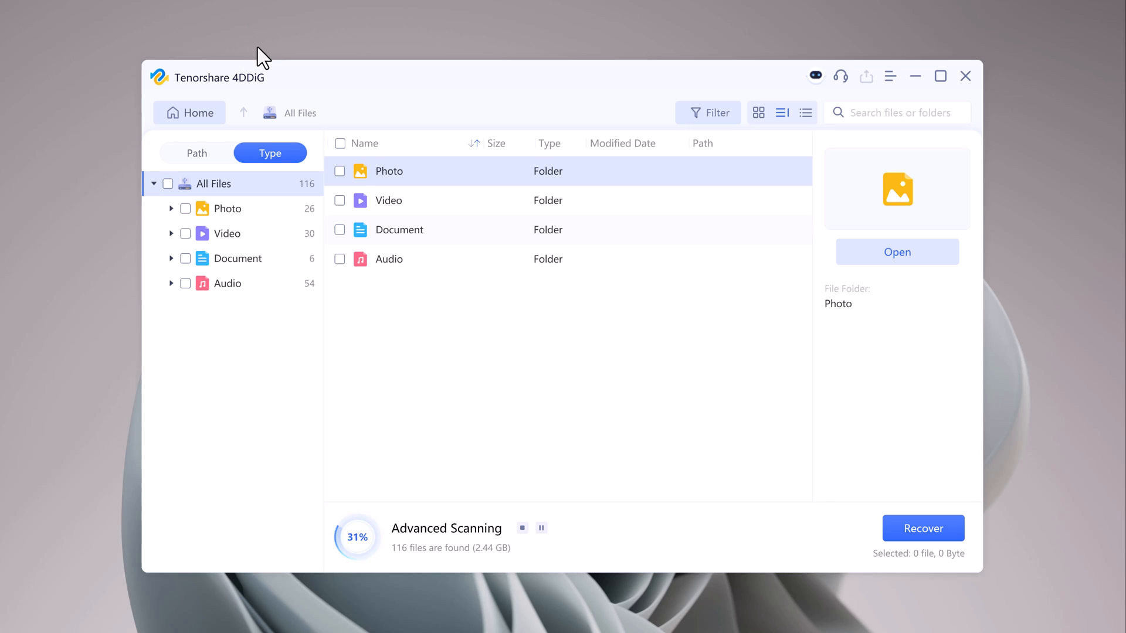
{"action": "mouse_move", "coordinate": [477, 448]}
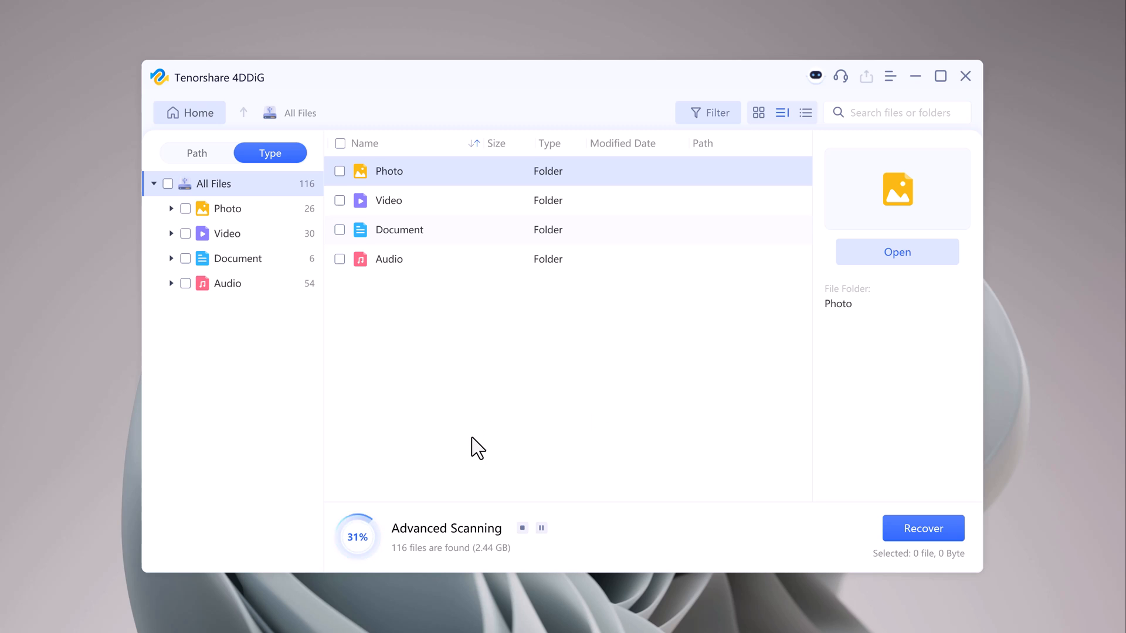
{"action": "mouse_move", "coordinate": [541, 529]}
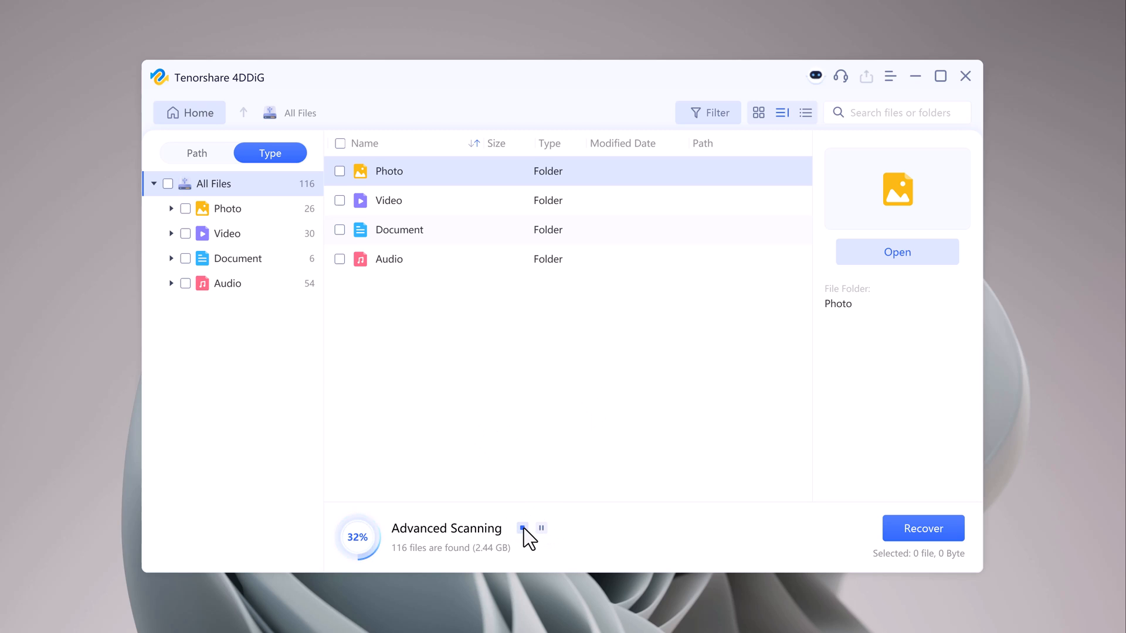
{"action": "left_click", "coordinate": [524, 528]}
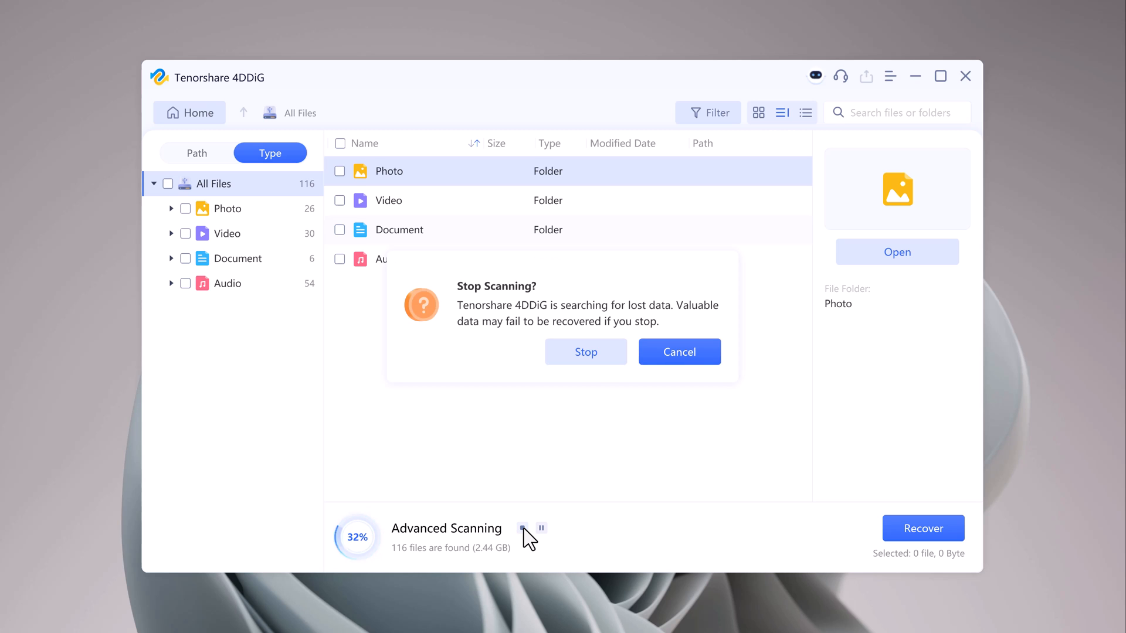
{"action": "left_click", "coordinate": [679, 352]}
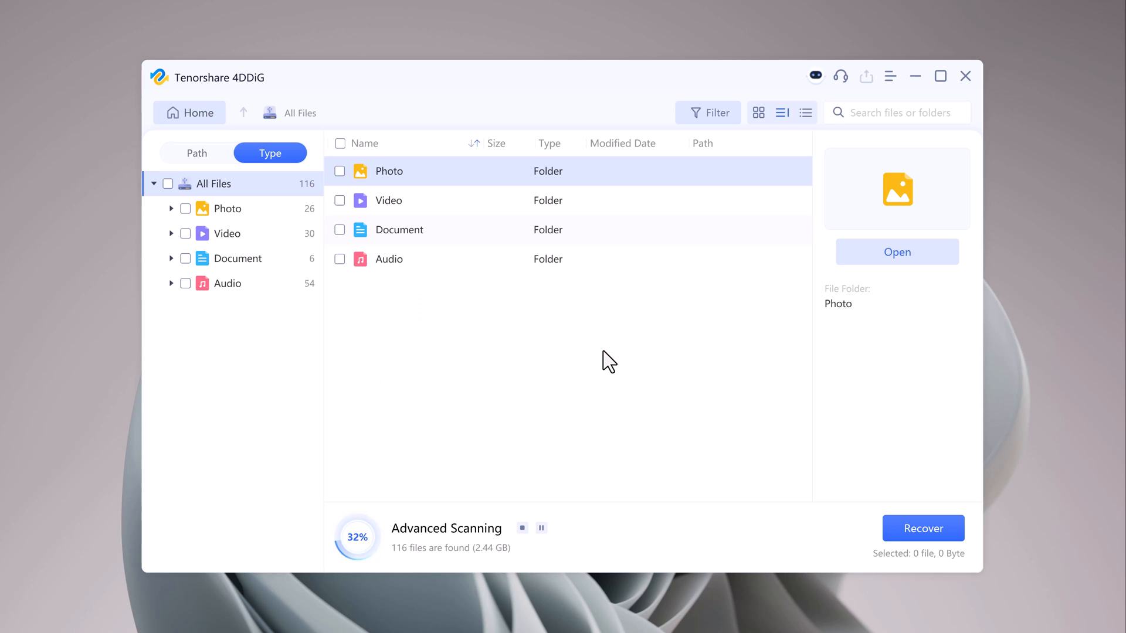
{"action": "left_click", "coordinate": [523, 528]}
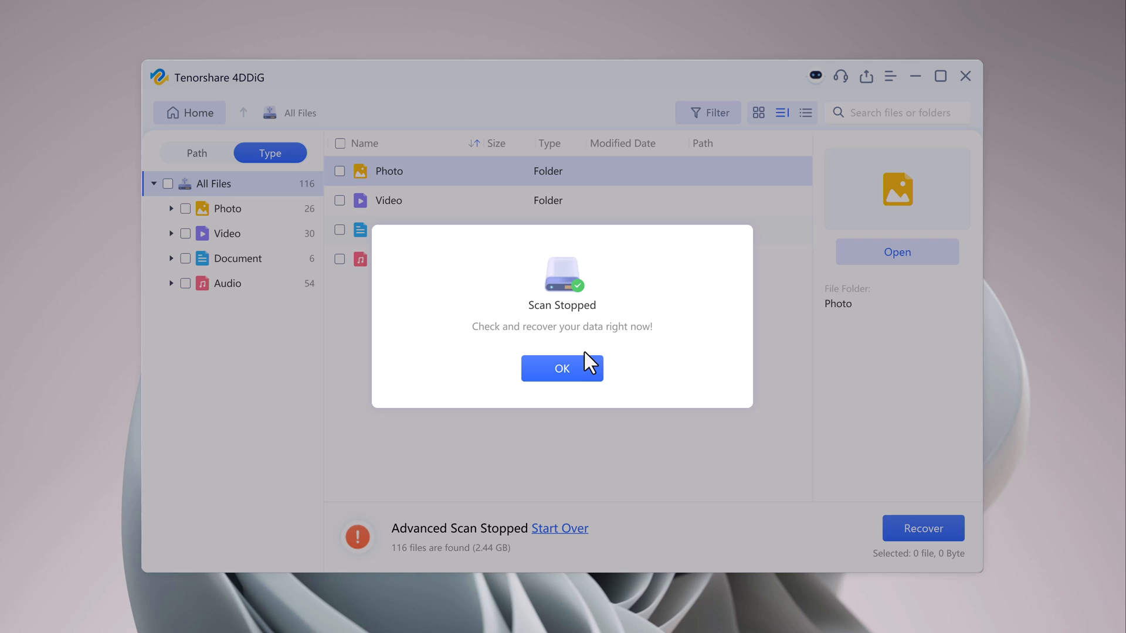
{"action": "left_click", "coordinate": [562, 368]}
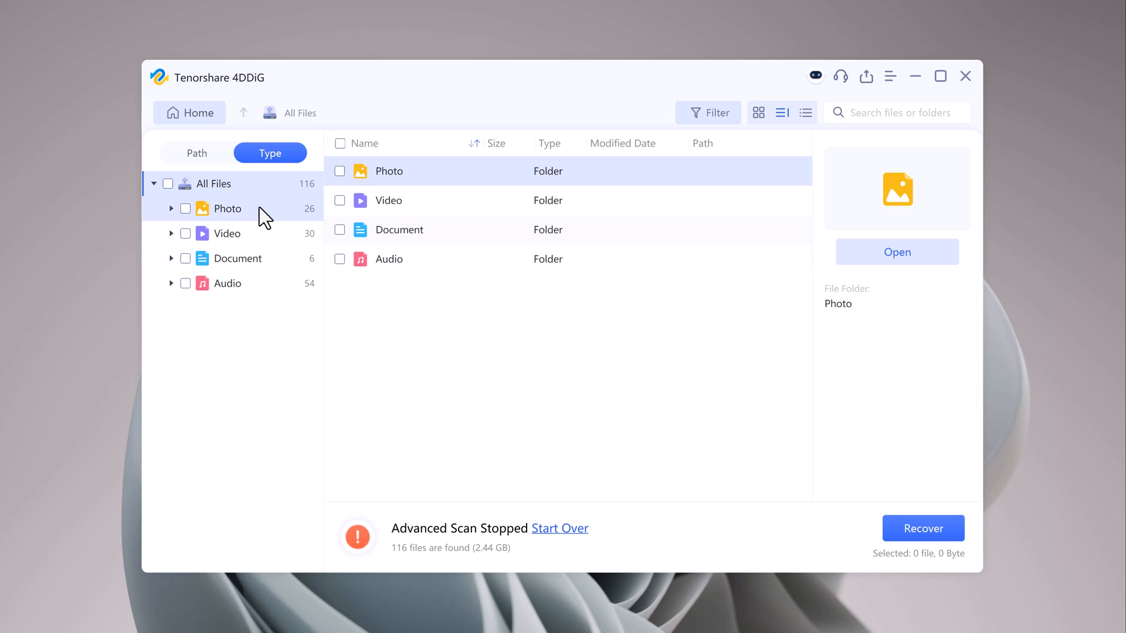
Open Photo > jpg and preview JPG_1714176000.jpg
{"action": "double_click", "coordinate": [390, 171]}
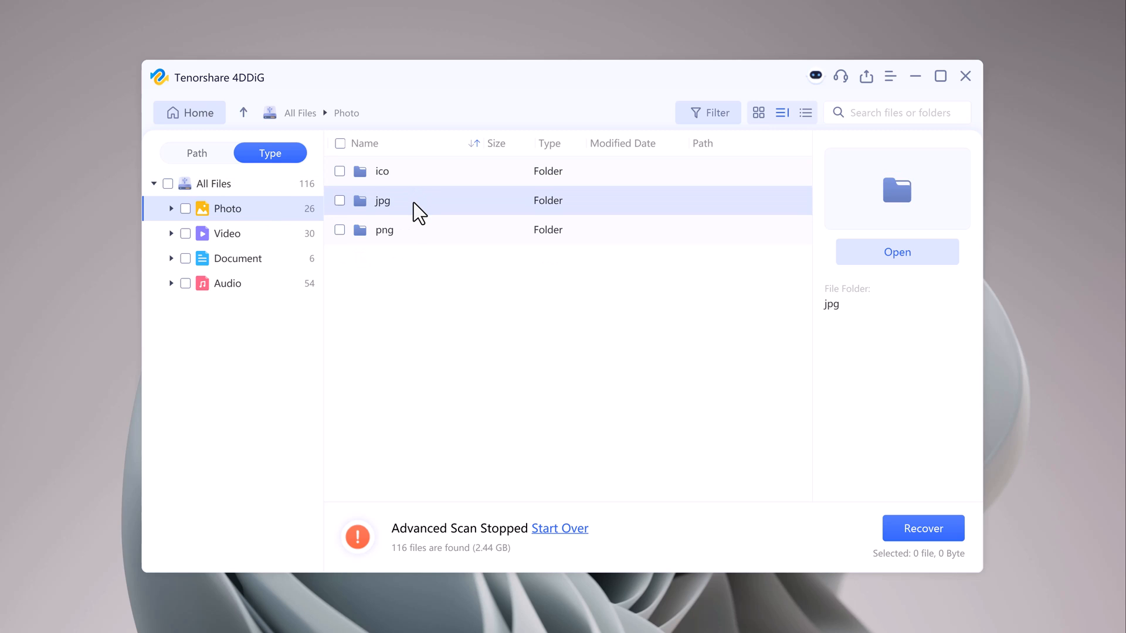
{"action": "double_click", "coordinate": [382, 201]}
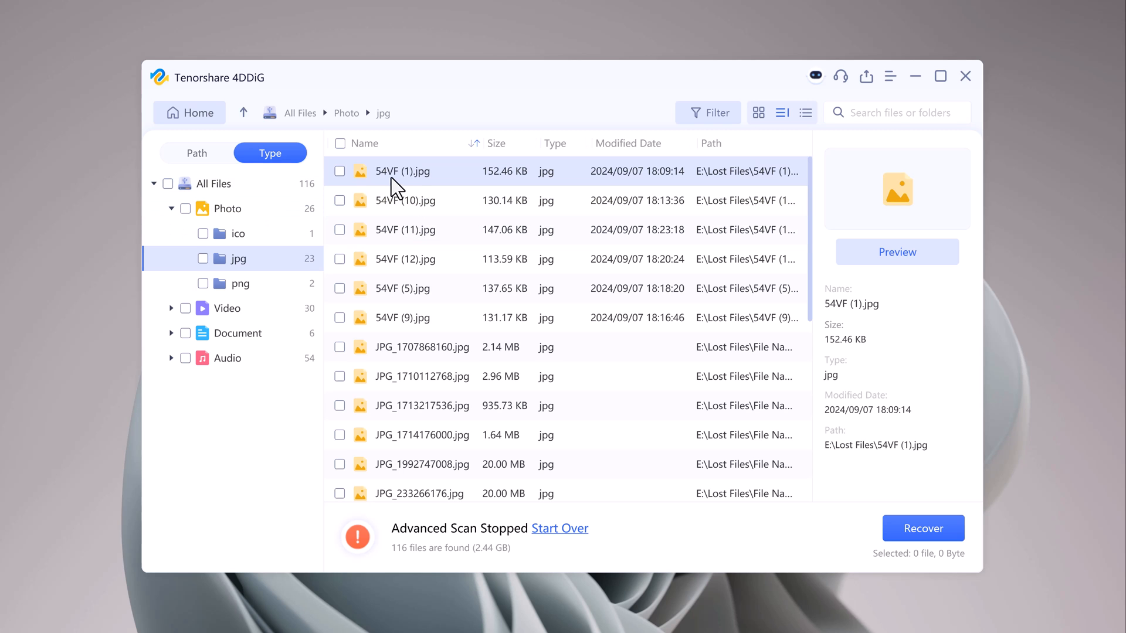
{"action": "left_click", "coordinate": [406, 230]}
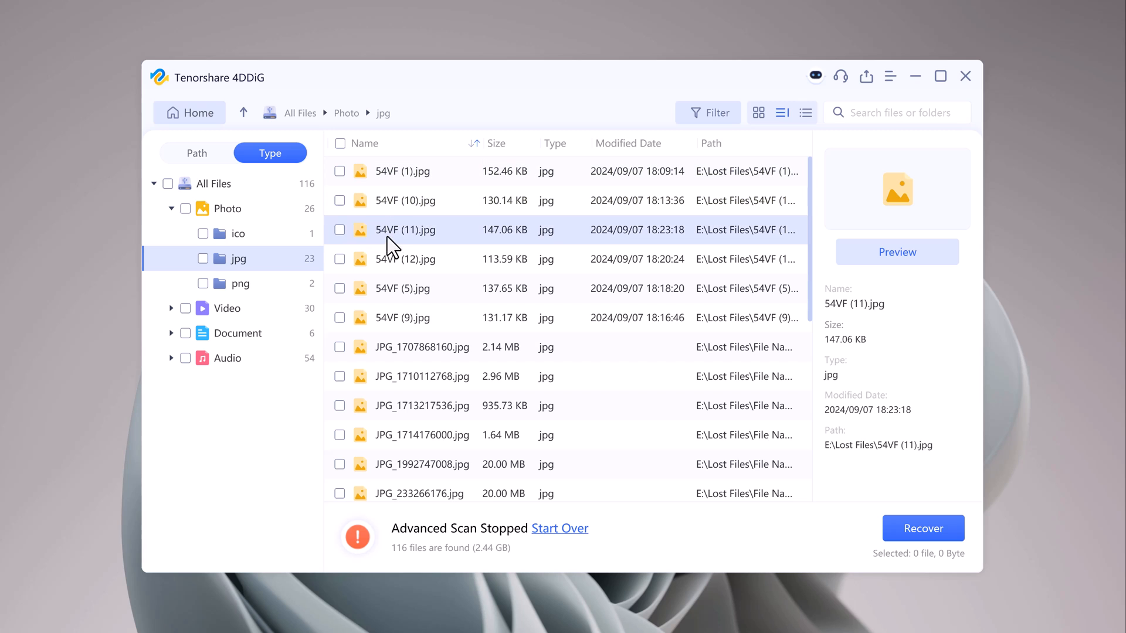
{"action": "left_click", "coordinate": [402, 288]}
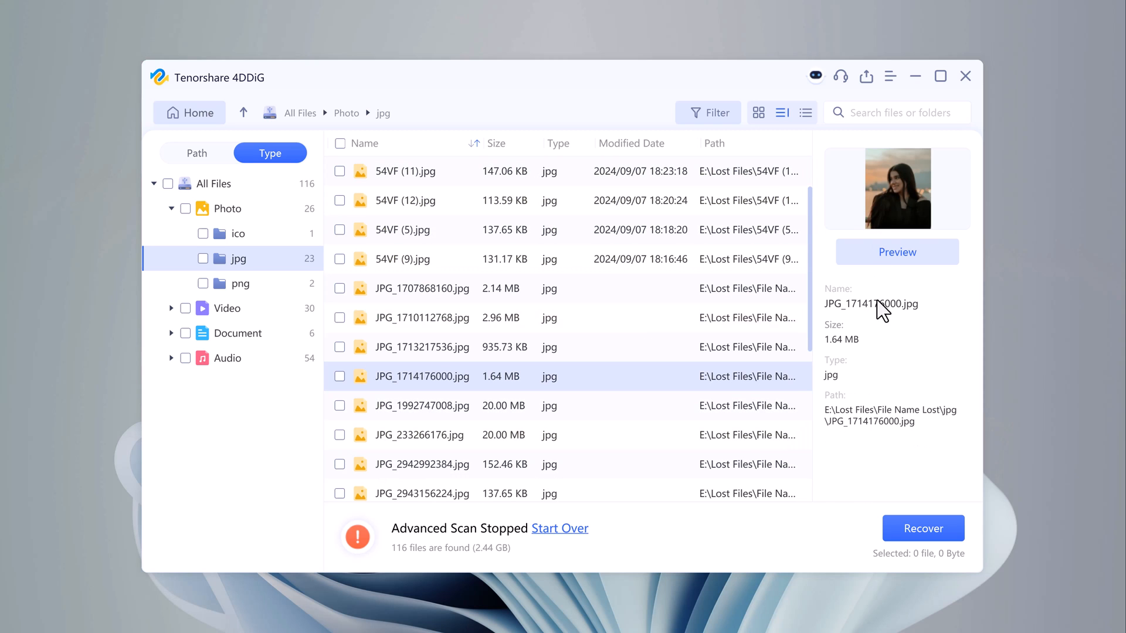
{"action": "left_click", "coordinate": [897, 252]}
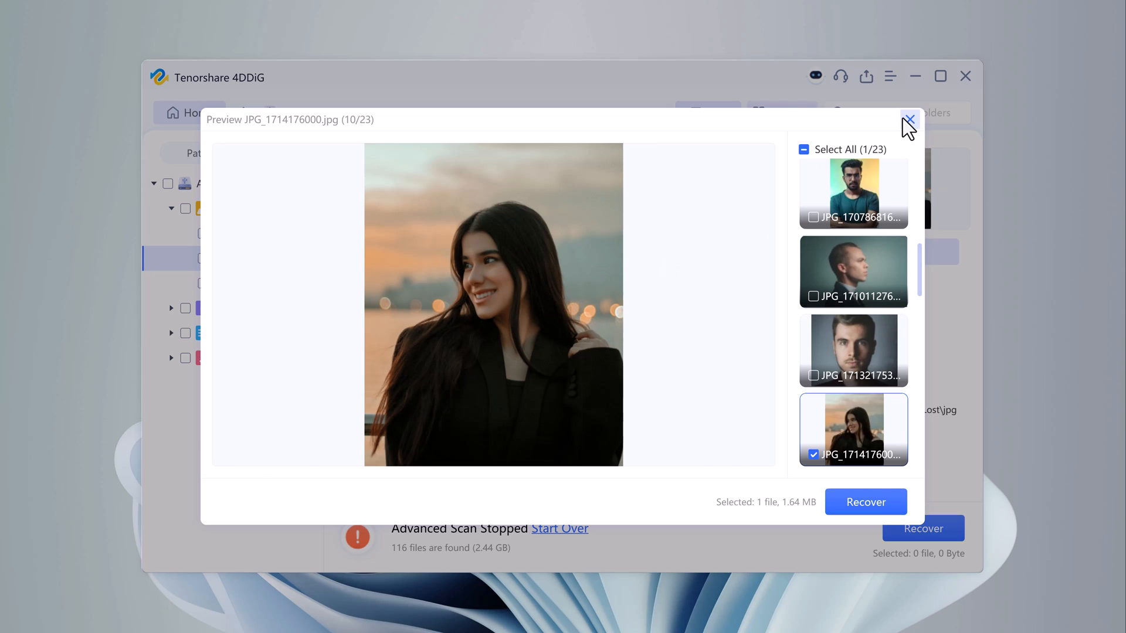
{"action": "left_click", "coordinate": [910, 119]}
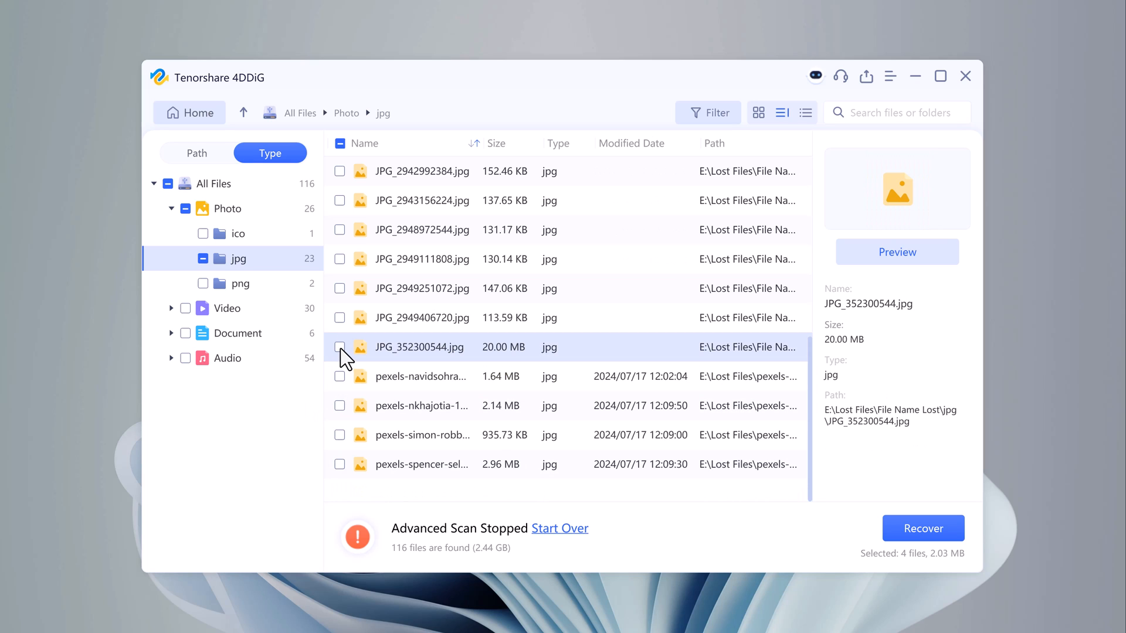
Tick five jpg photos for recovery, including JPG_352300544.jpg and JPG_2948972544.jpg
{"action": "left_click", "coordinate": [339, 347]}
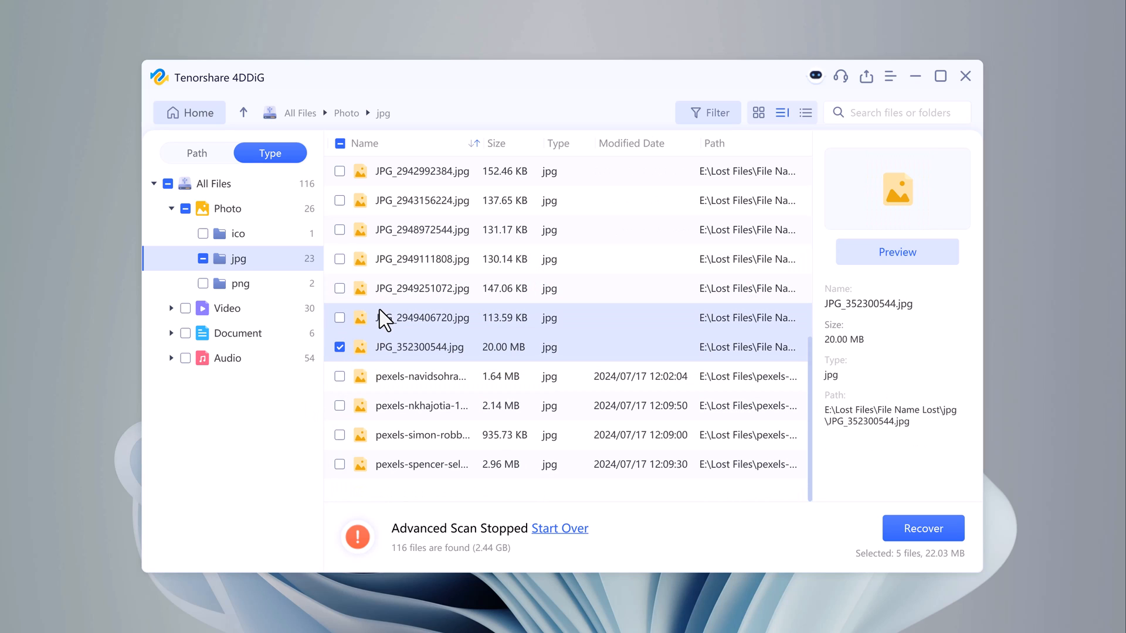
{"action": "left_click", "coordinate": [340, 318]}
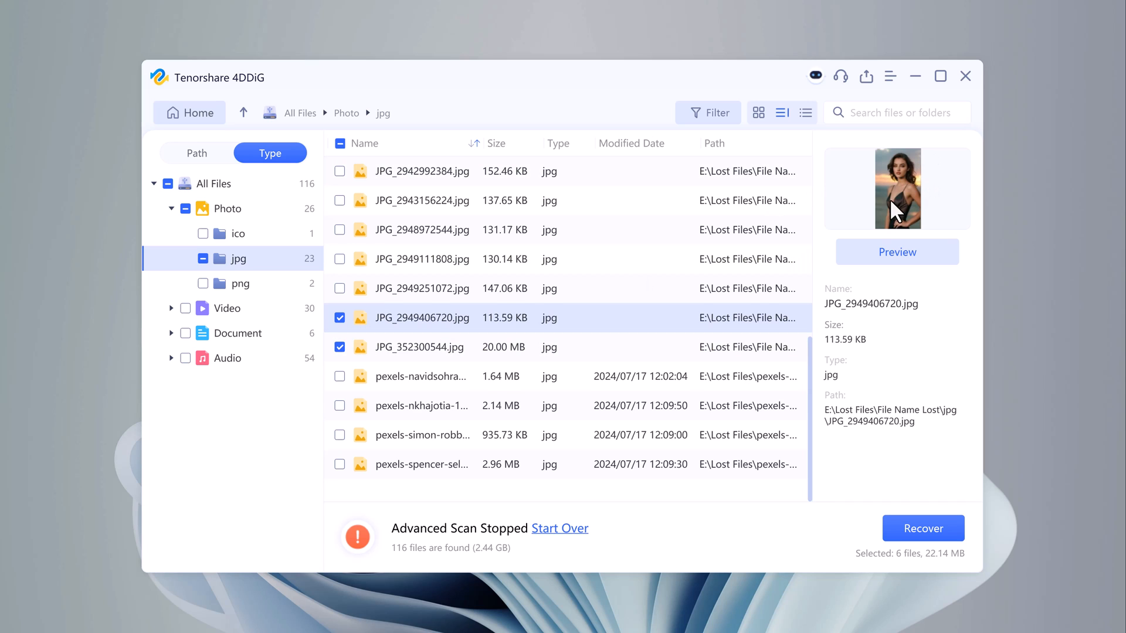
{"action": "left_click", "coordinate": [422, 288]}
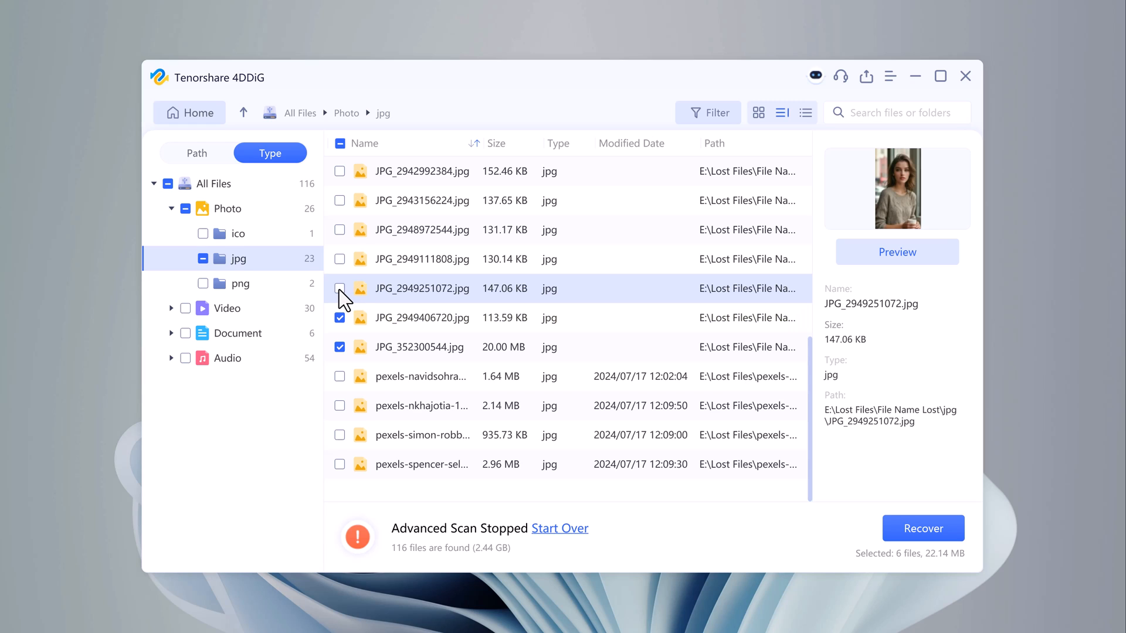
{"action": "left_click", "coordinate": [339, 288]}
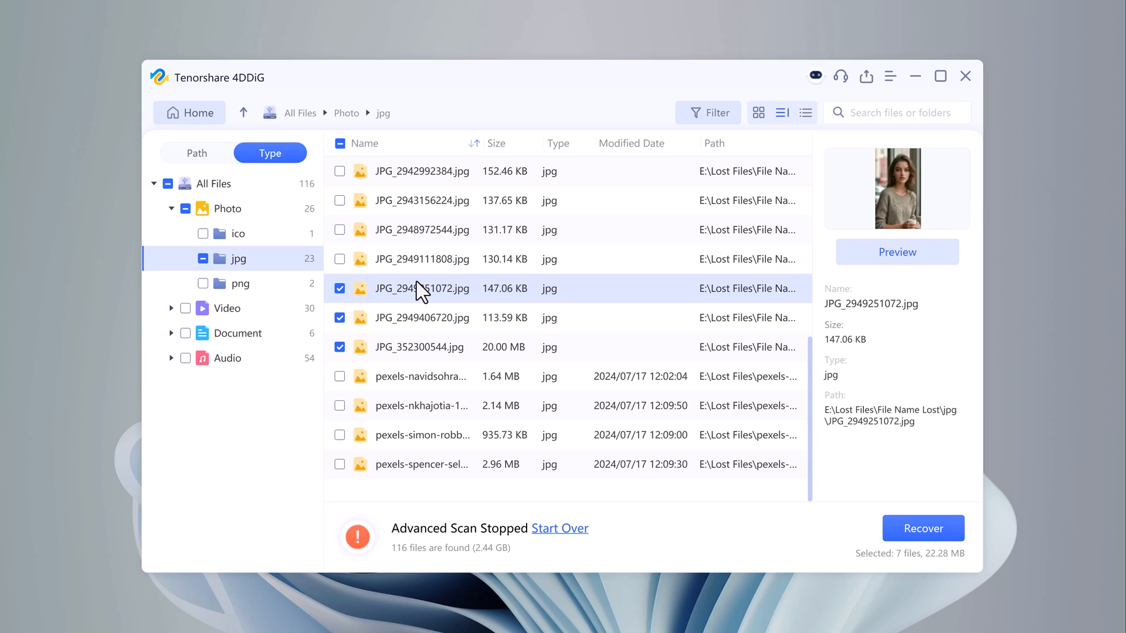
{"action": "left_click", "coordinate": [339, 259]}
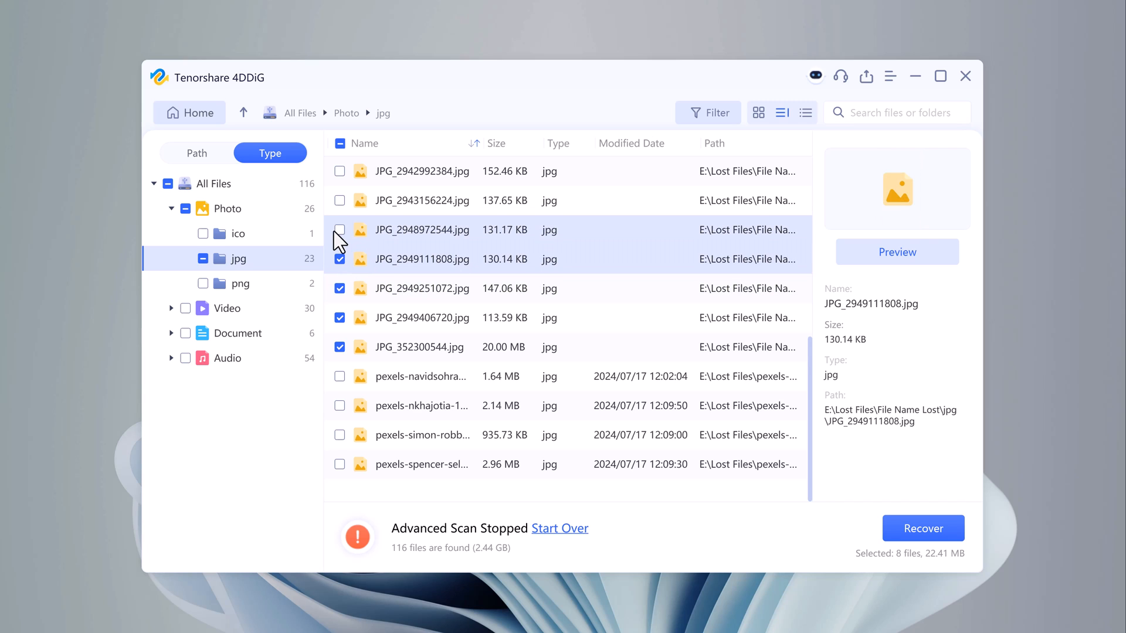
{"action": "left_click", "coordinate": [339, 230]}
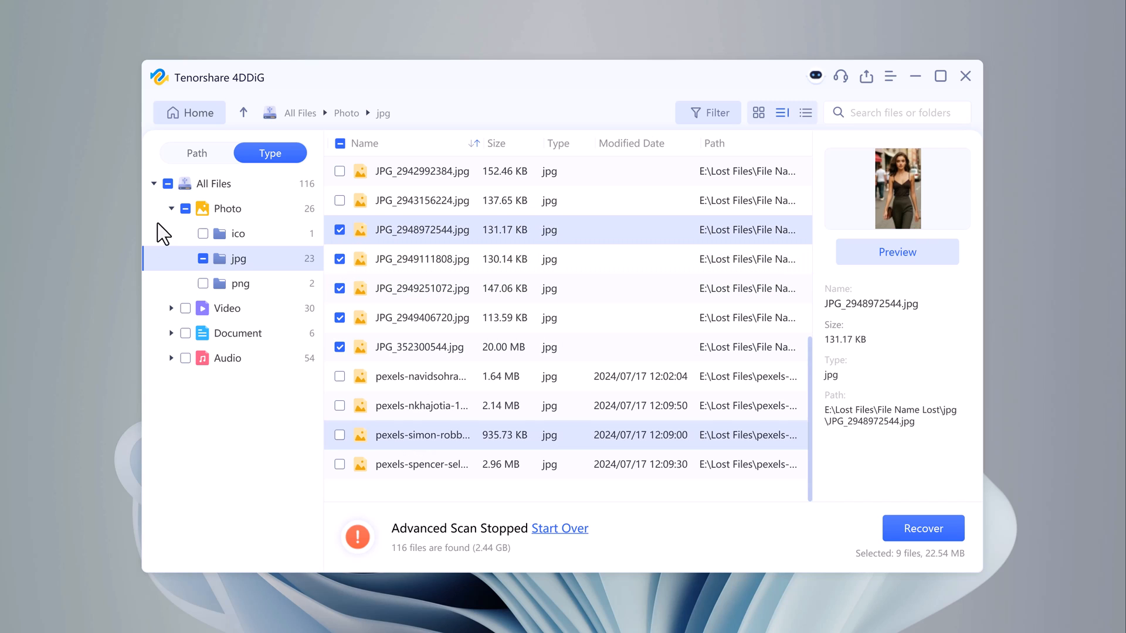
Tick an mp4 video, then open the Audio > mp3 group
{"action": "left_click", "coordinate": [226, 308]}
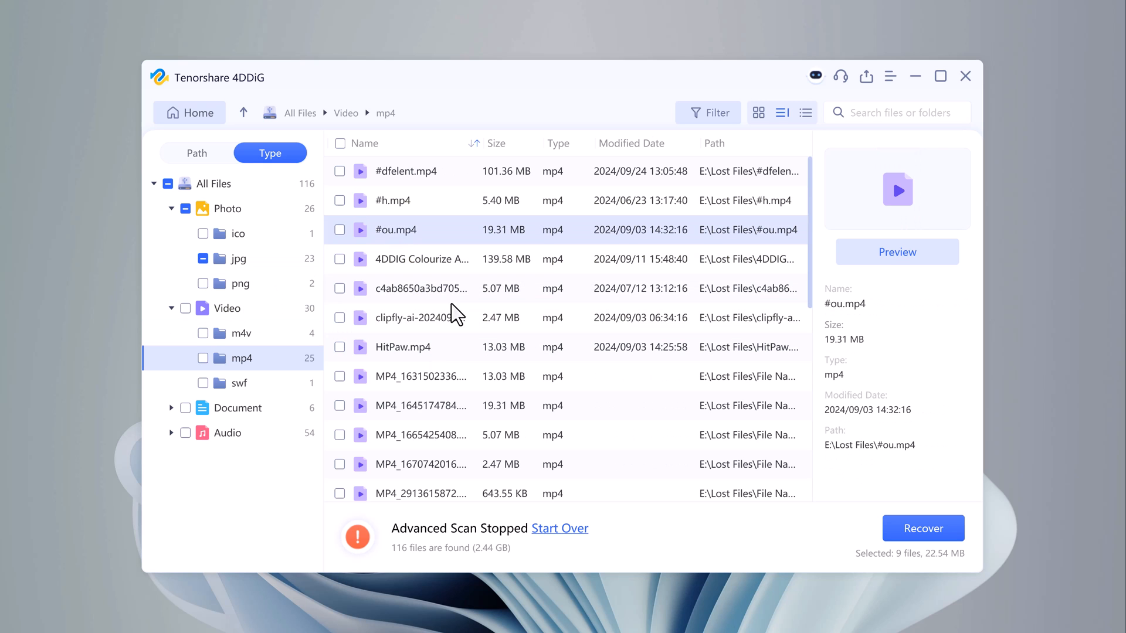
{"action": "left_click", "coordinate": [340, 230]}
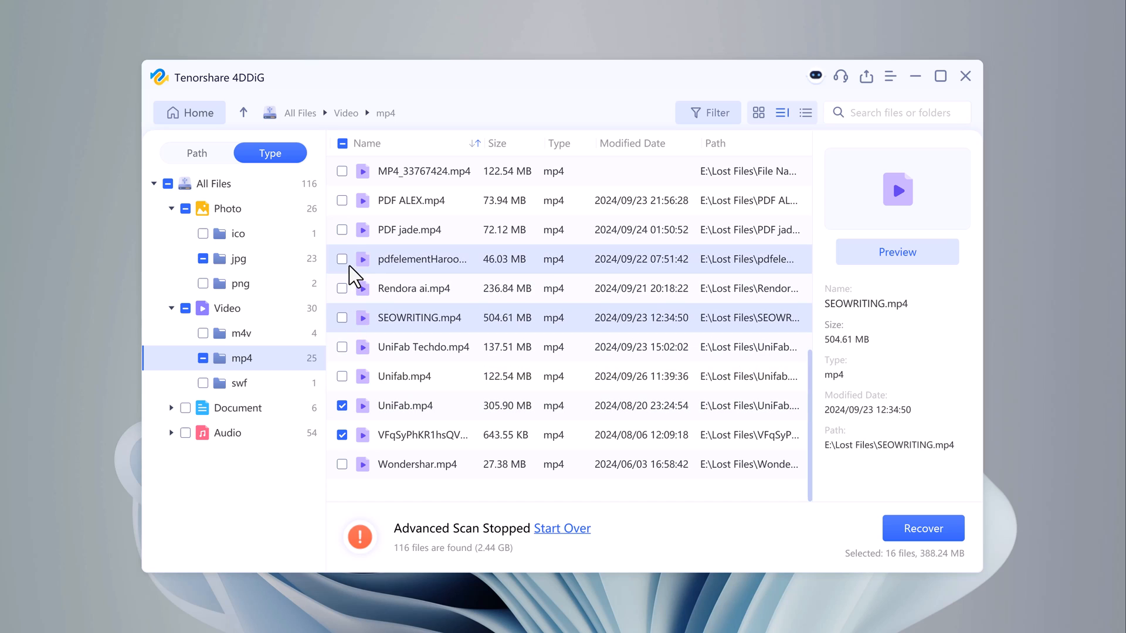
{"action": "left_click", "coordinate": [227, 432]}
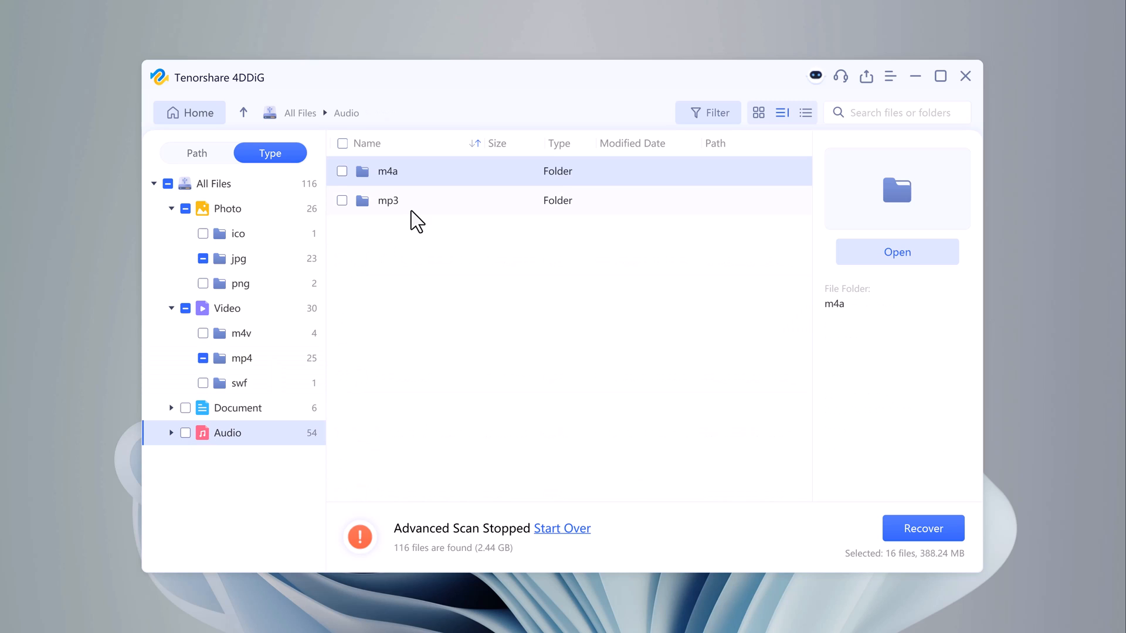
{"action": "double_click", "coordinate": [388, 201]}
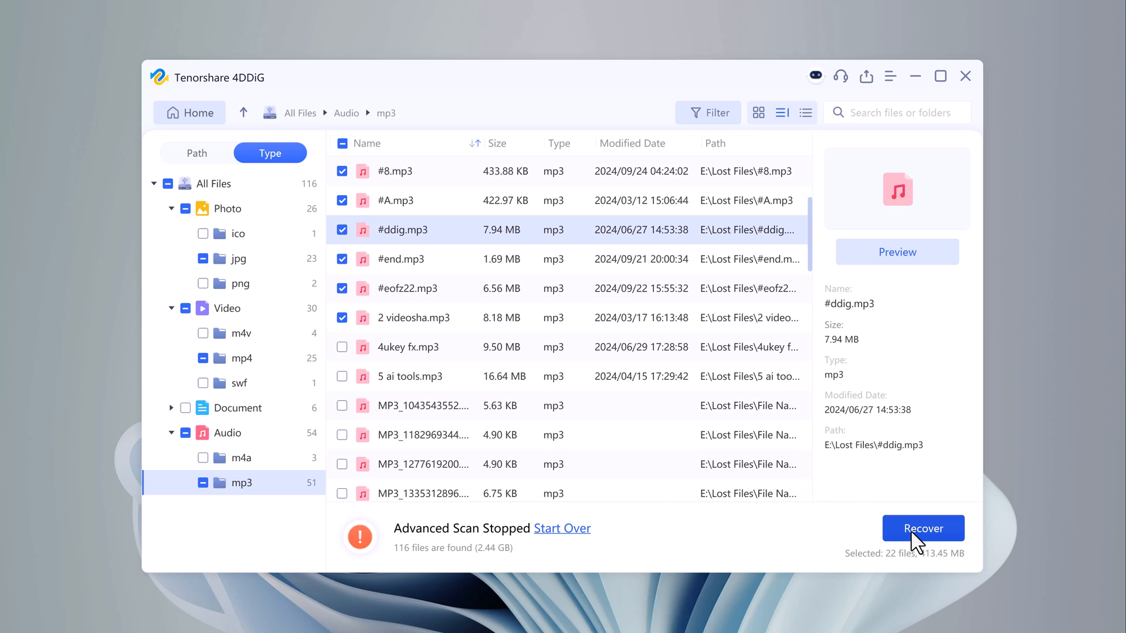
Recover the 22 ticked files into a folder on Local Disk (D:)
{"action": "left_click", "coordinate": [922, 529]}
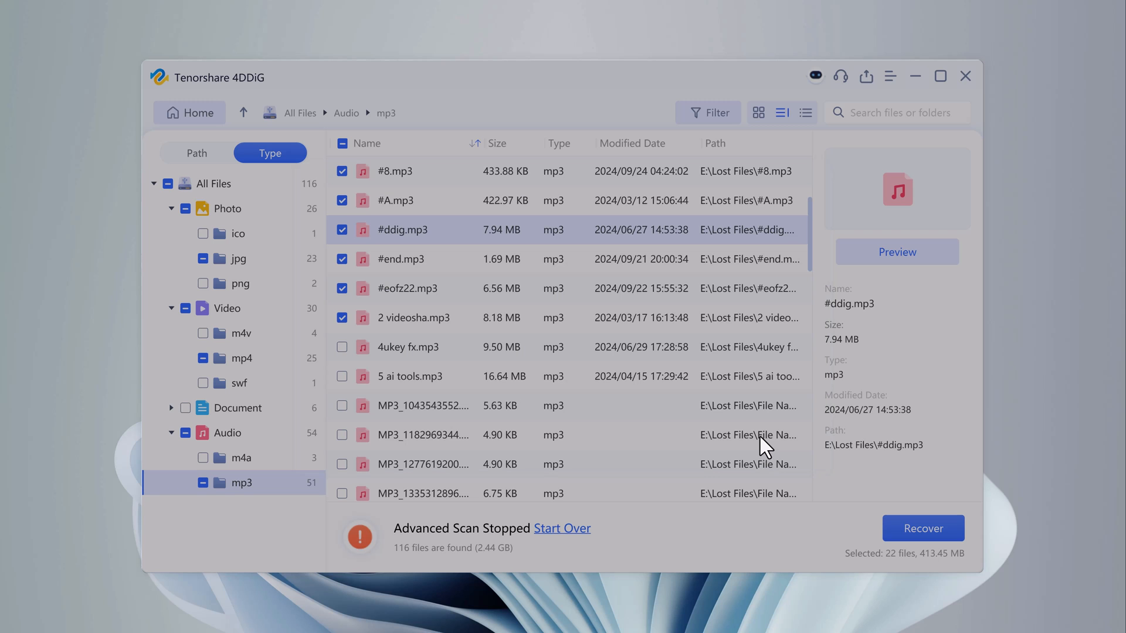
{"action": "left_click", "coordinate": [922, 528]}
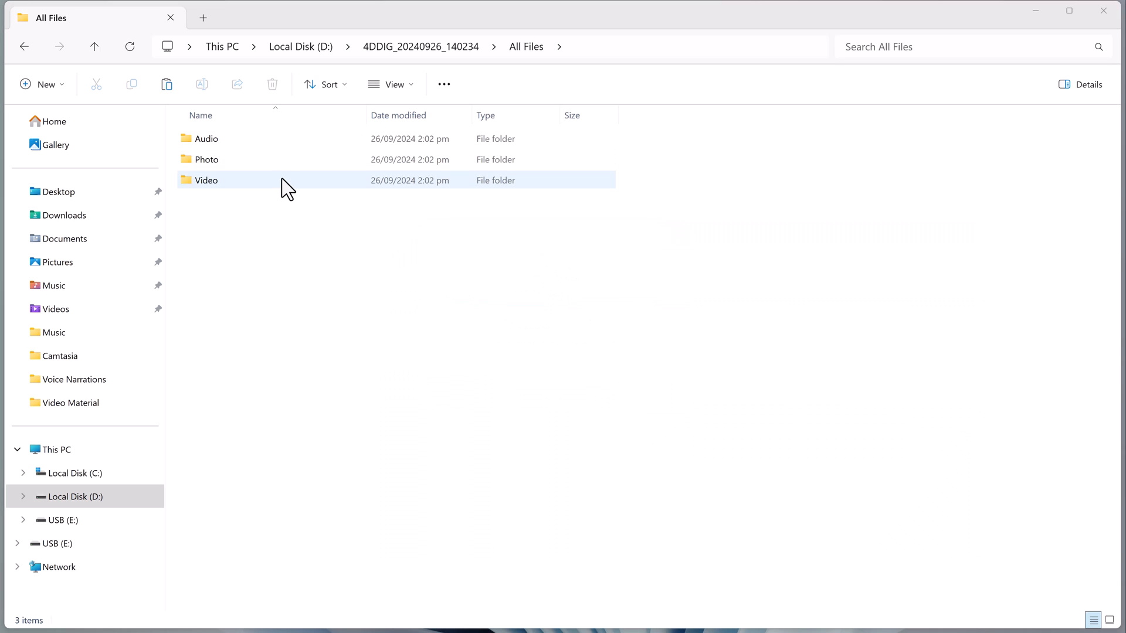
Browse the recovered Photo > jpg and Video > mp4 folders, then close File Explorer
{"action": "left_click", "coordinate": [207, 138]}
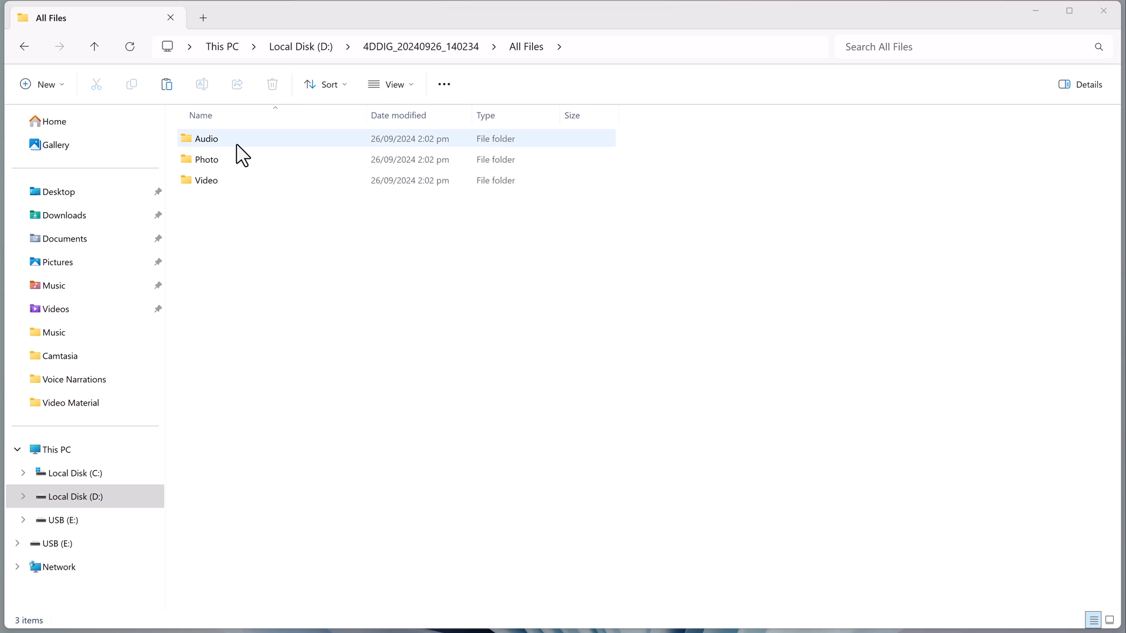
{"action": "left_click", "coordinate": [207, 159]}
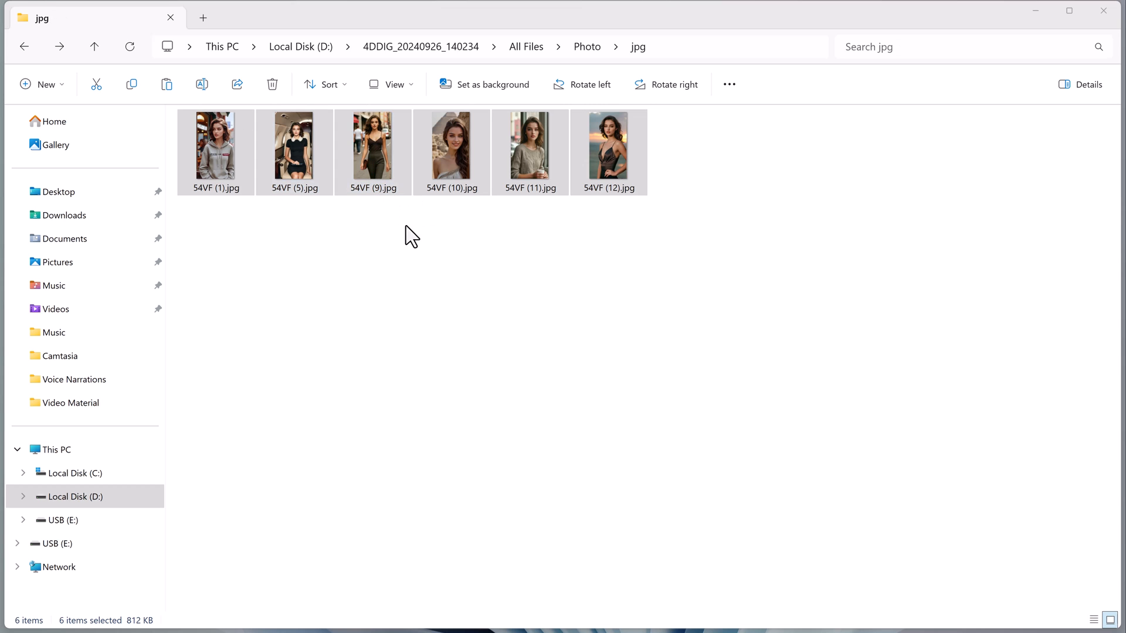
{"action": "left_click", "coordinate": [294, 145]}
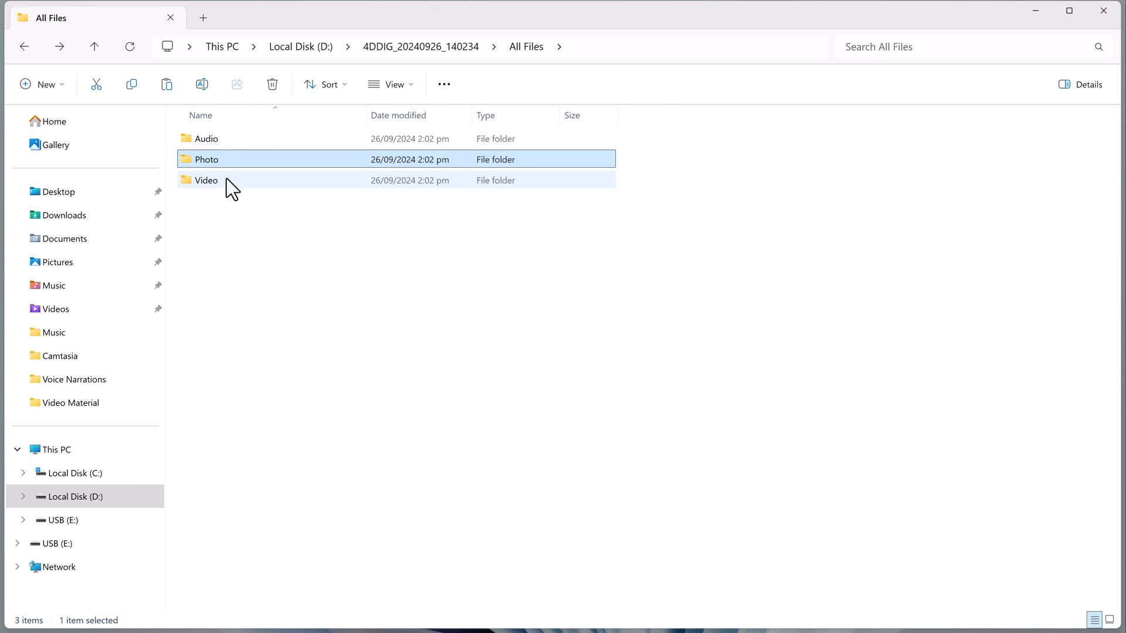
{"action": "double_click", "coordinate": [206, 180]}
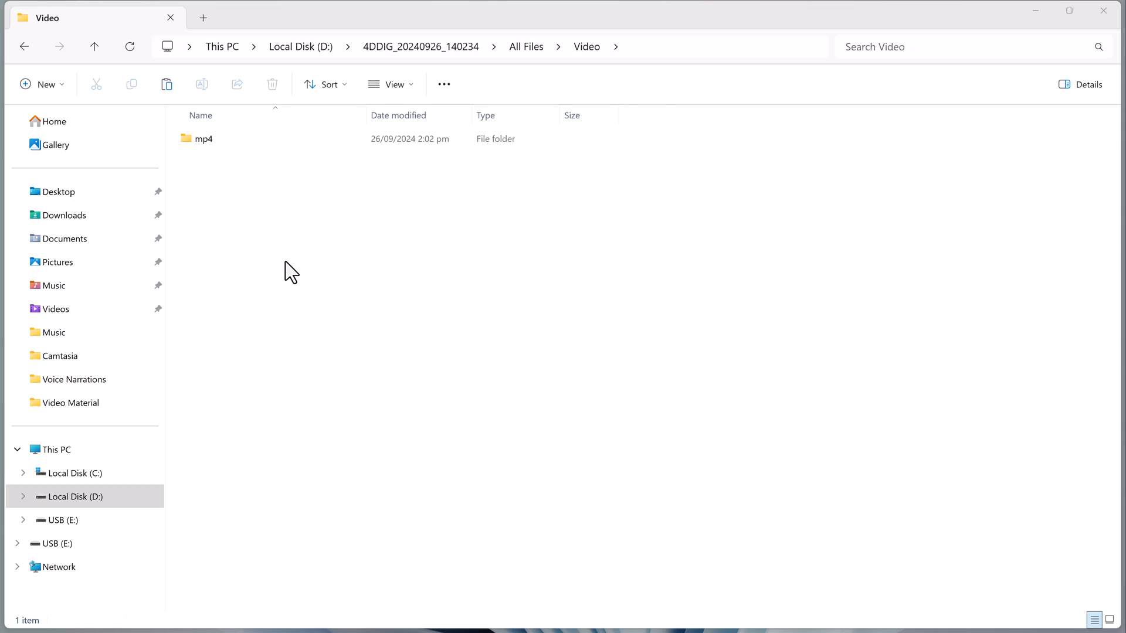
{"action": "double_click", "coordinate": [202, 138]}
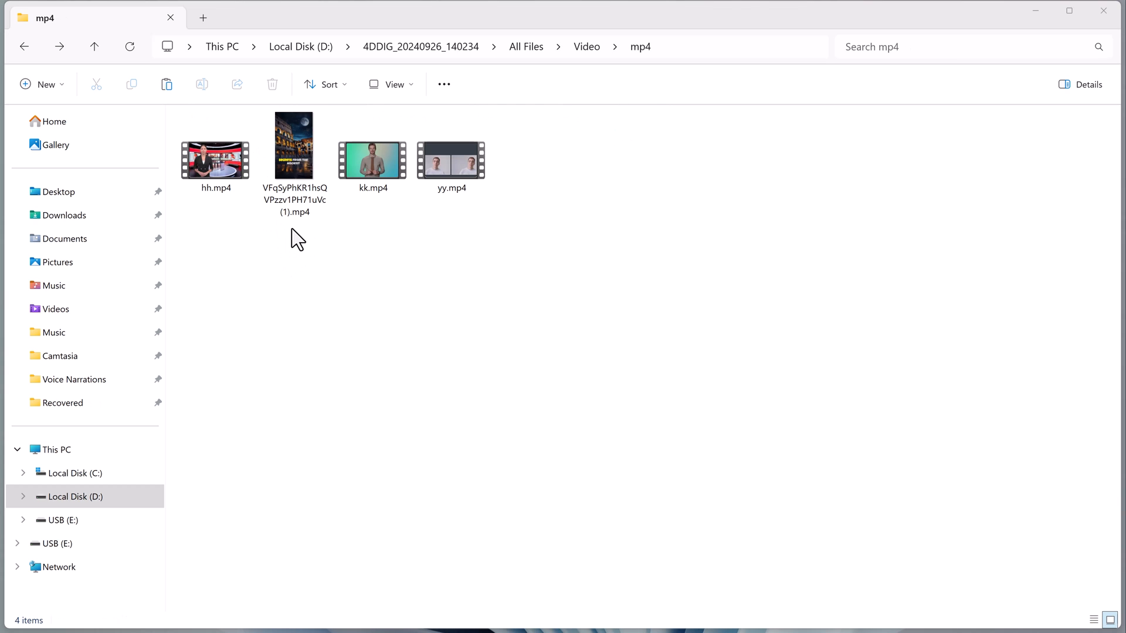
{"action": "left_click", "coordinate": [451, 162]}
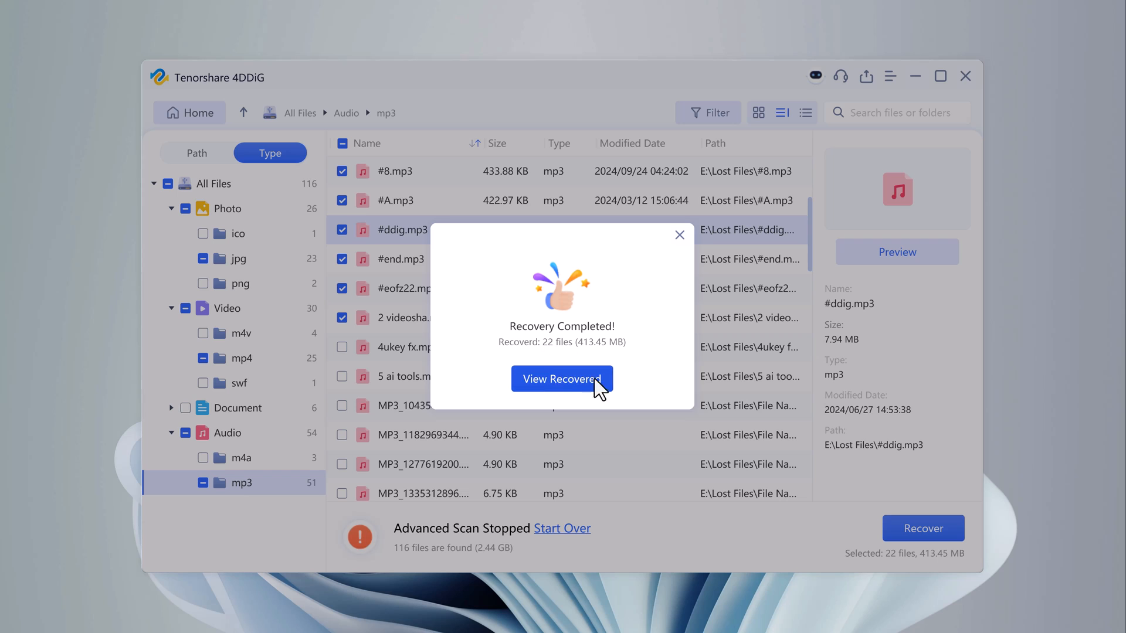
{"action": "mouse_move", "coordinate": [628, 349]}
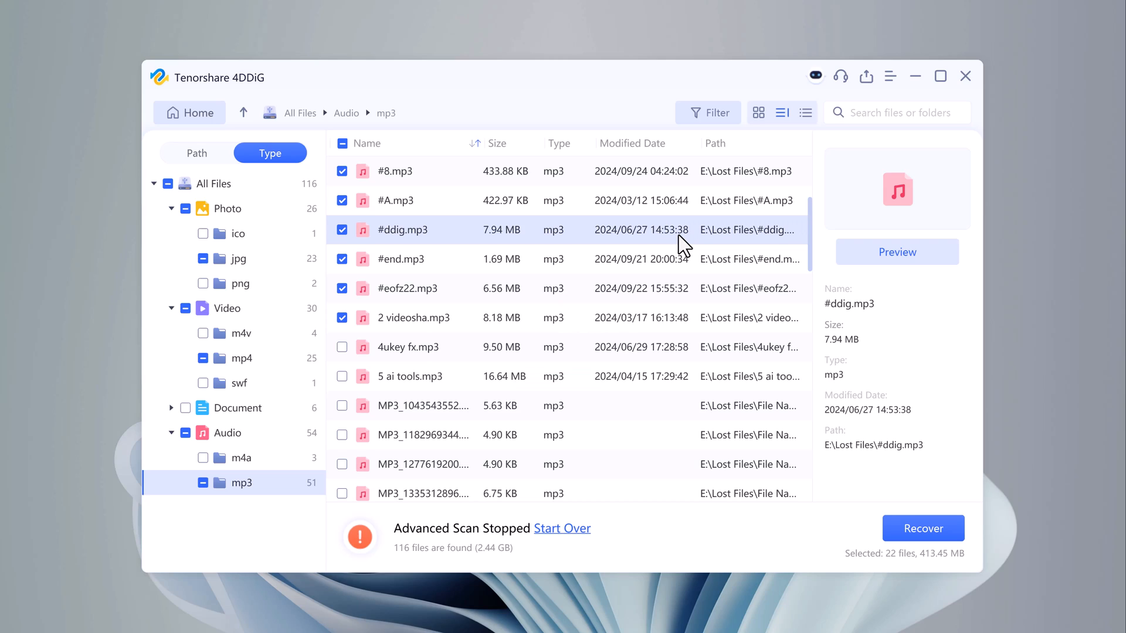
Return 4DDiG to the Hard Drive home screen and scroll the product webpage
{"action": "left_click", "coordinate": [200, 112]}
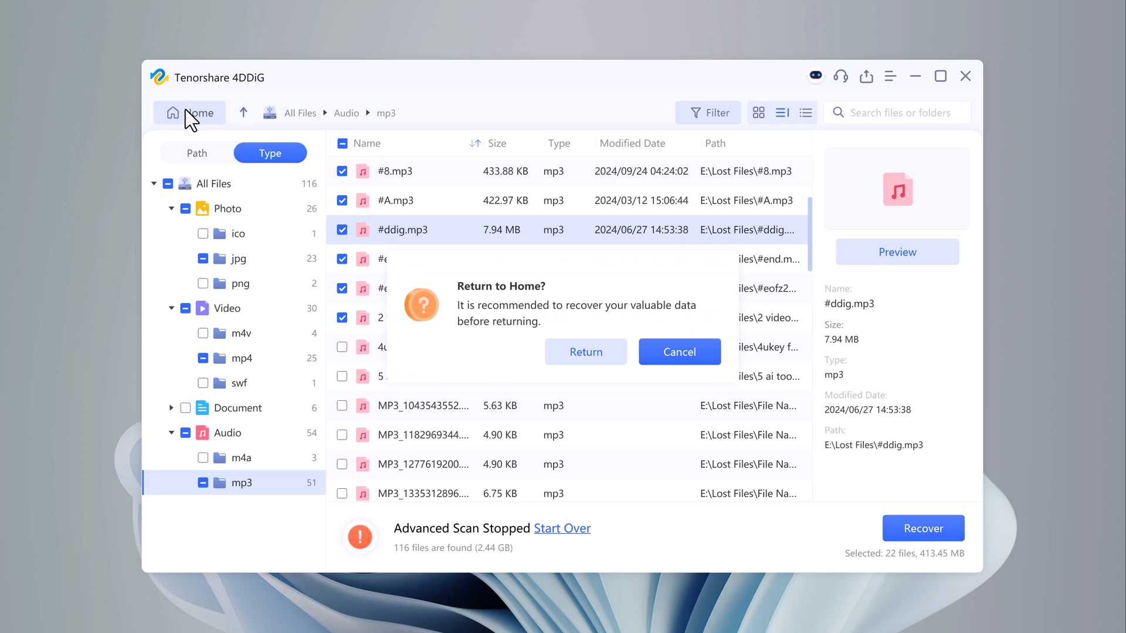
{"action": "left_click", "coordinate": [586, 352]}
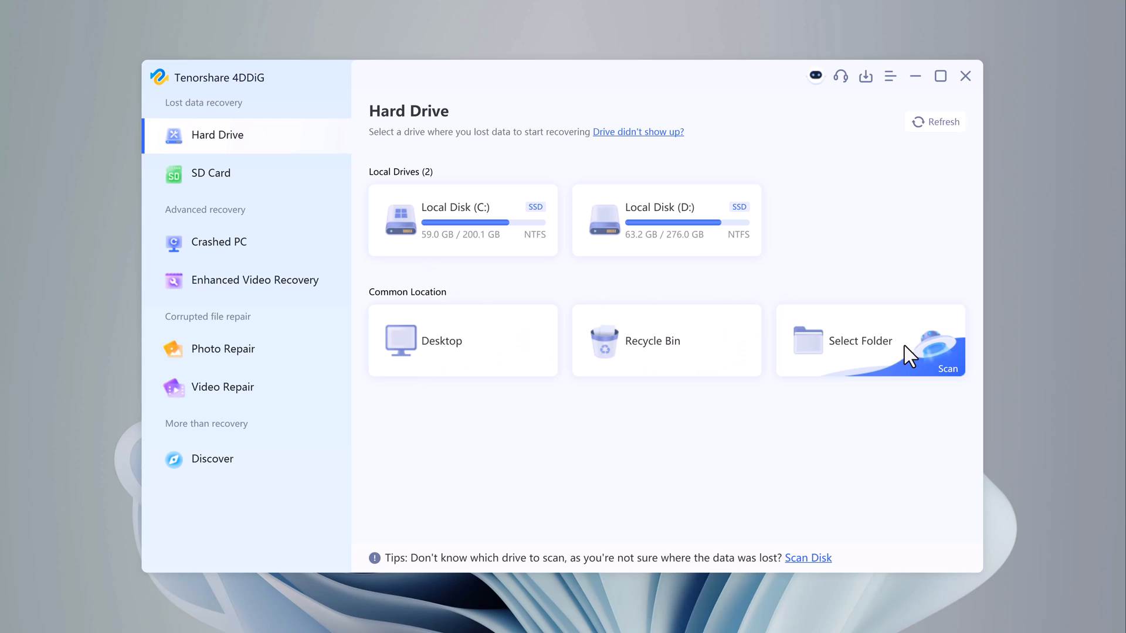
{"action": "mouse_move", "coordinate": [330, 295]}
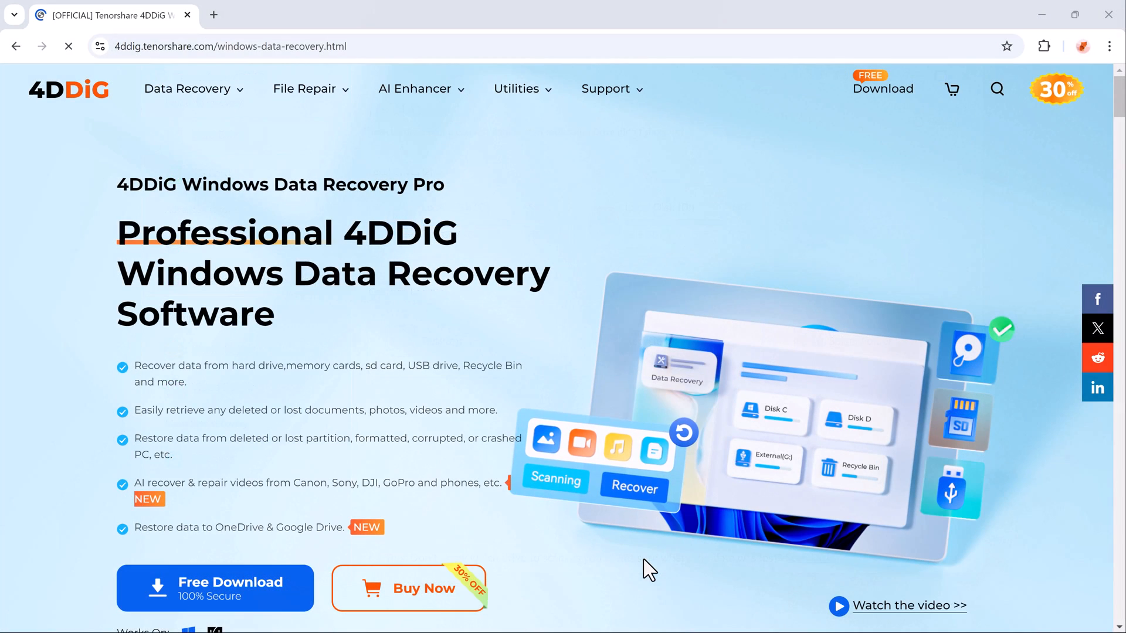
{"action": "scroll", "scroll_direction": "down", "scroll_amount": 3}
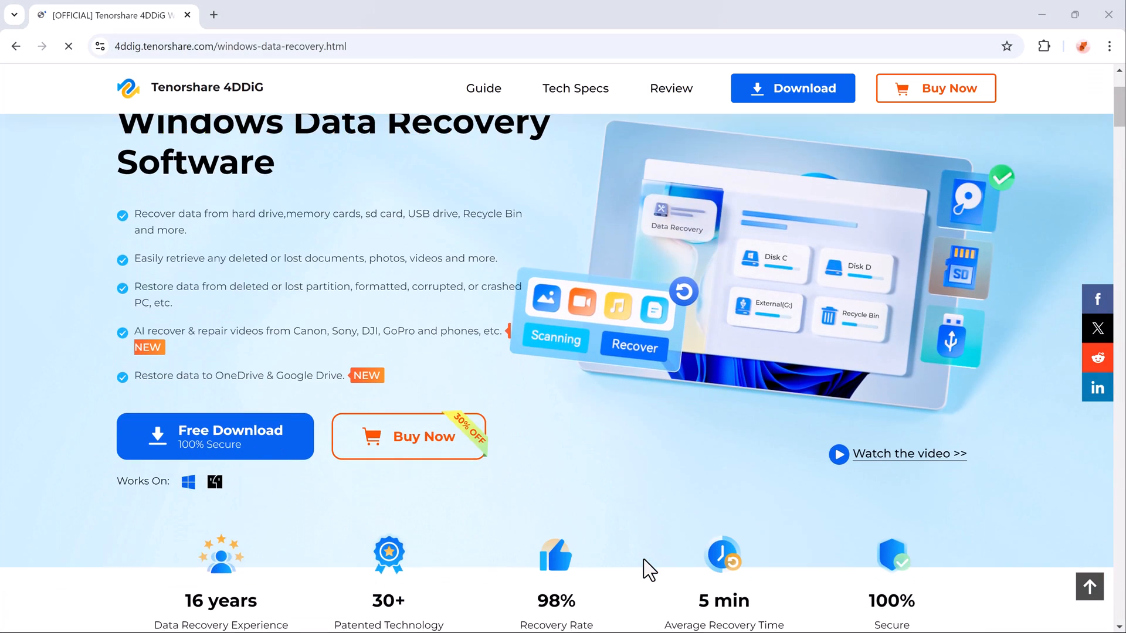